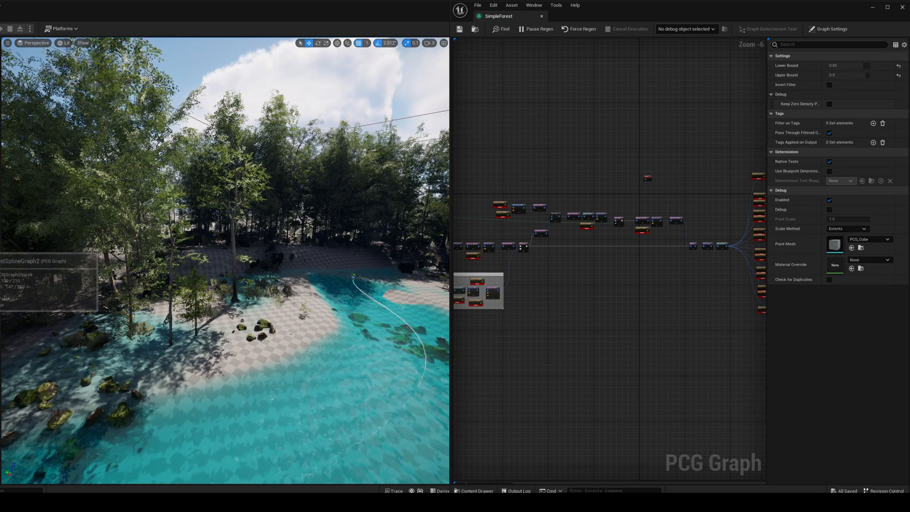
Step: Switch to the PCGIsekRiverForestSpline graph and scroll its graph settings
left_click(585, 16)
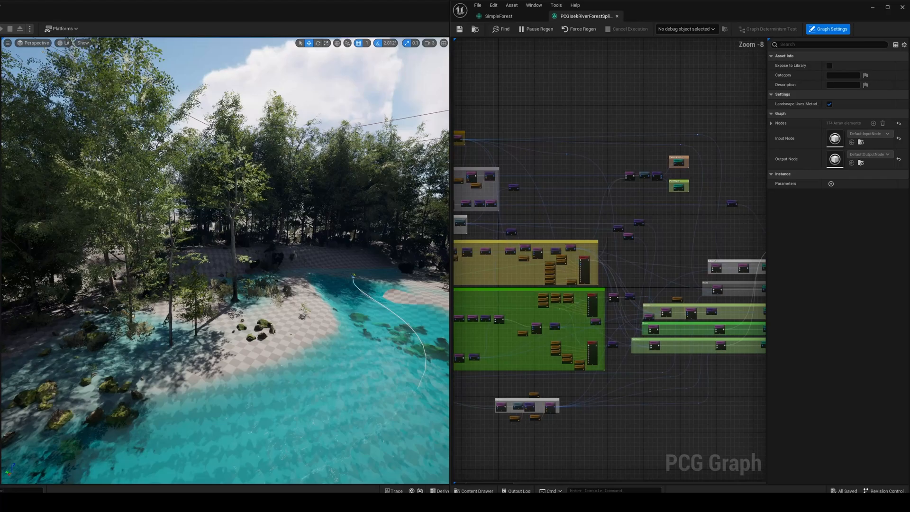
scroll("down", 3)
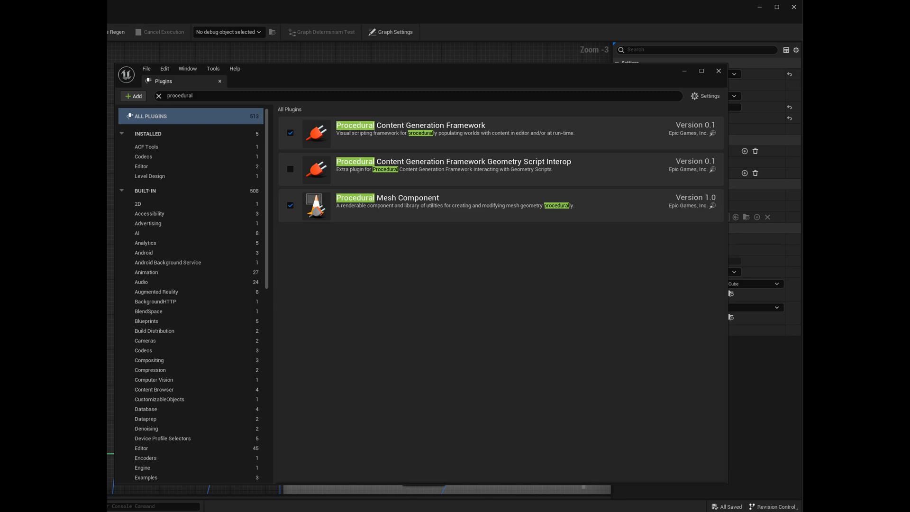
Step: Filter the plugin list by 'water' then 'landmass' to confirm both are enabled
type("water")
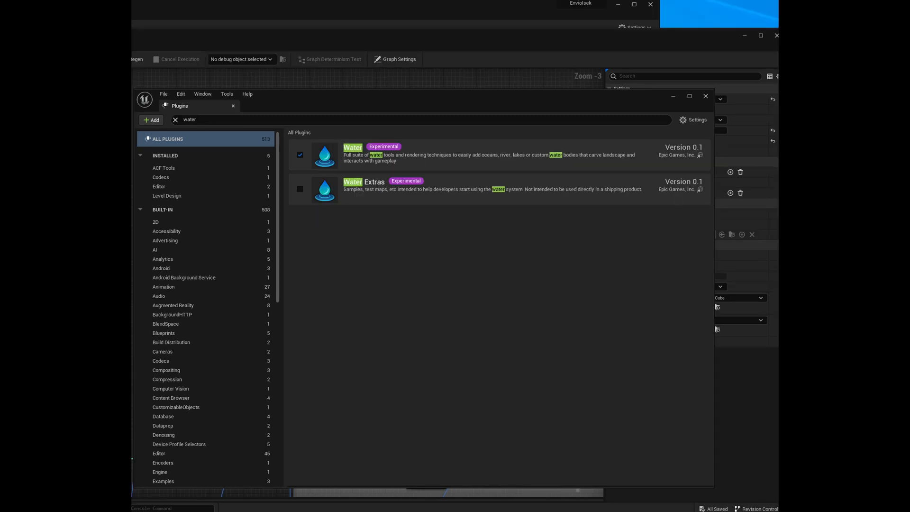
type("landmass")
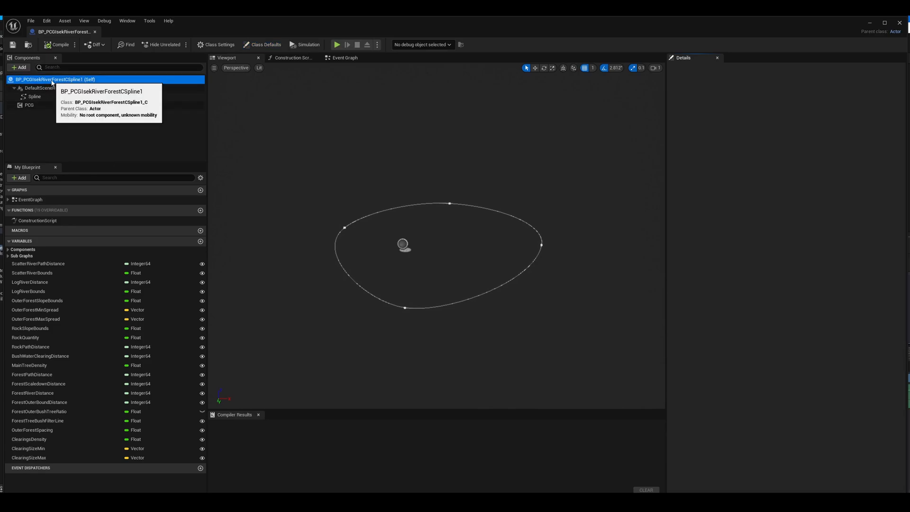
Step: Review Class Defaults, the Spline and PCG components, keeping the river forest graph assigned
left_click(264, 45)
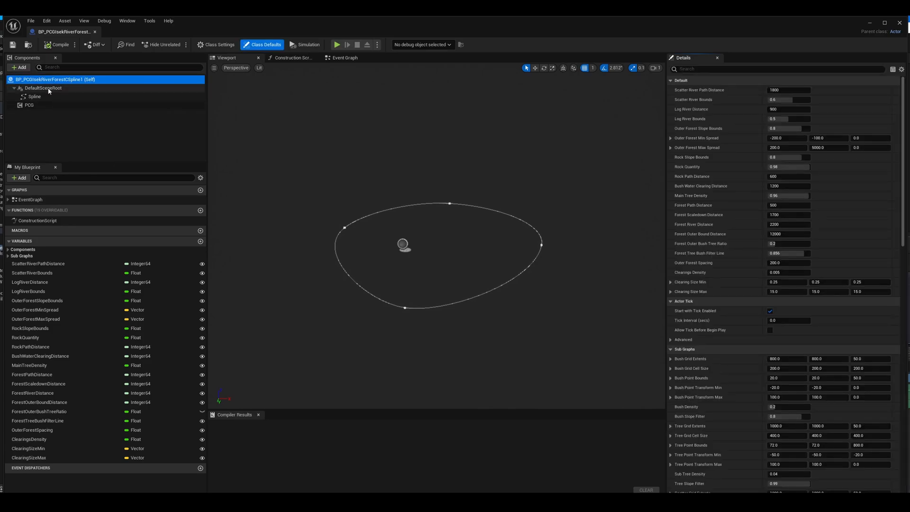
left_click(30, 105)
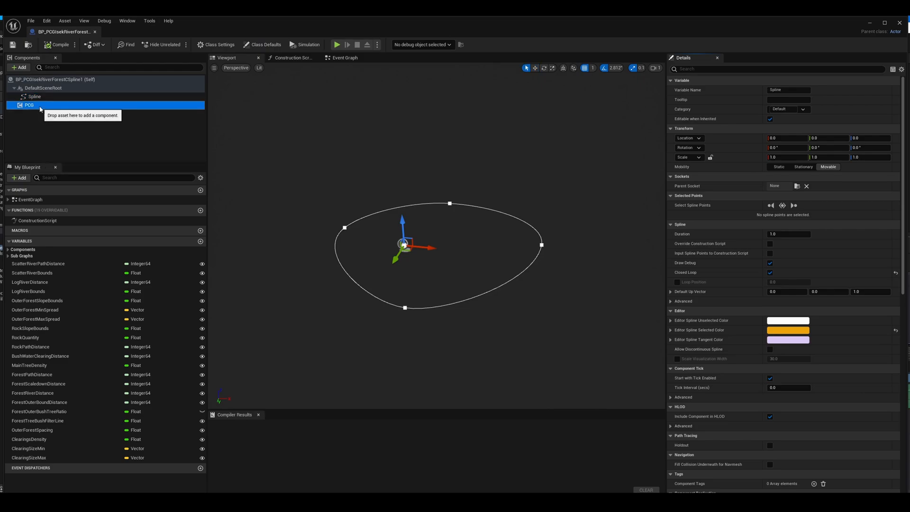
left_click(29, 105)
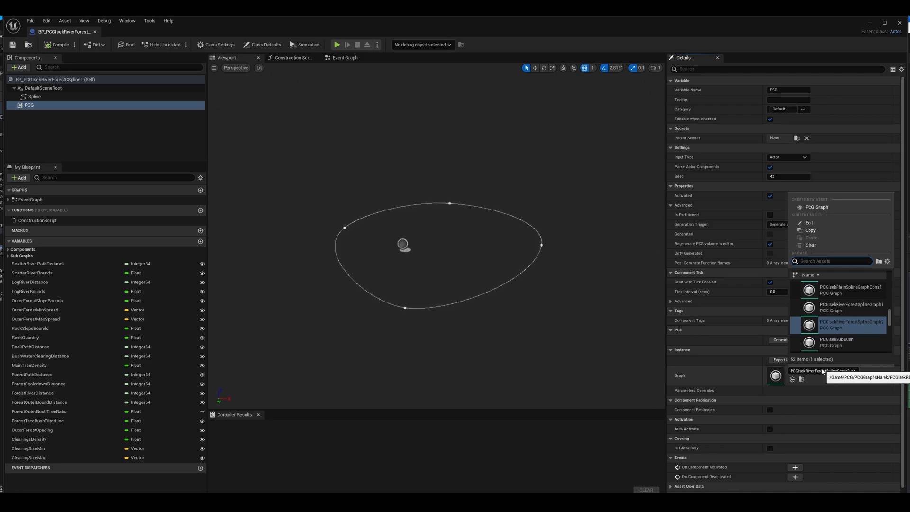
left_click(850, 325)
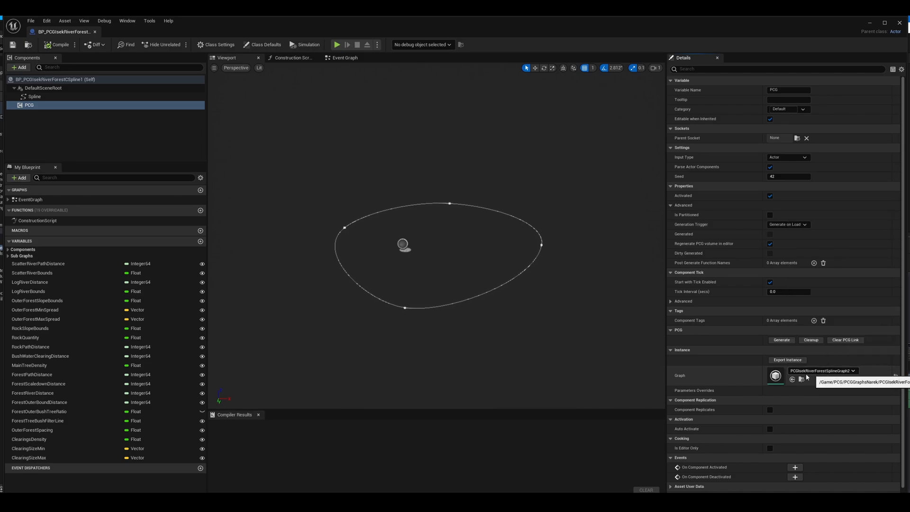
mouse_move(308, 275)
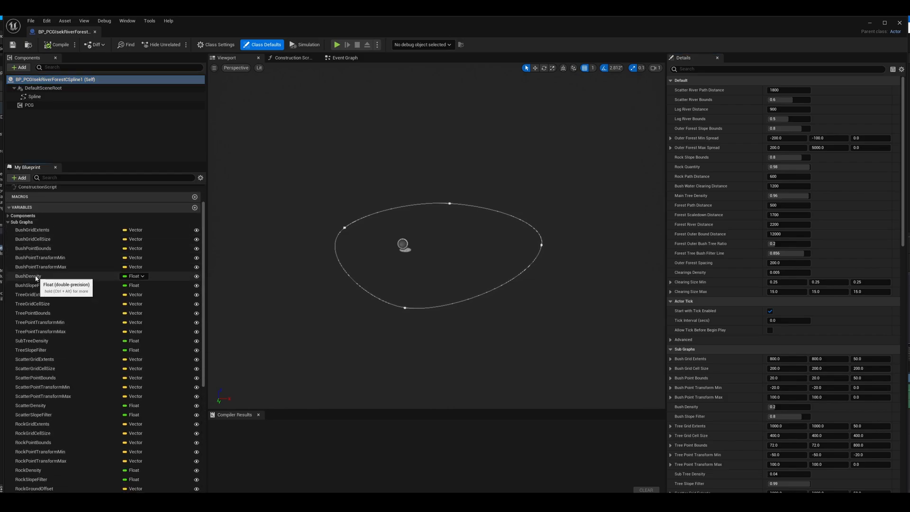
Step: Scroll through the blueprint's exposed variables and default parameters
scroll("down", 3)
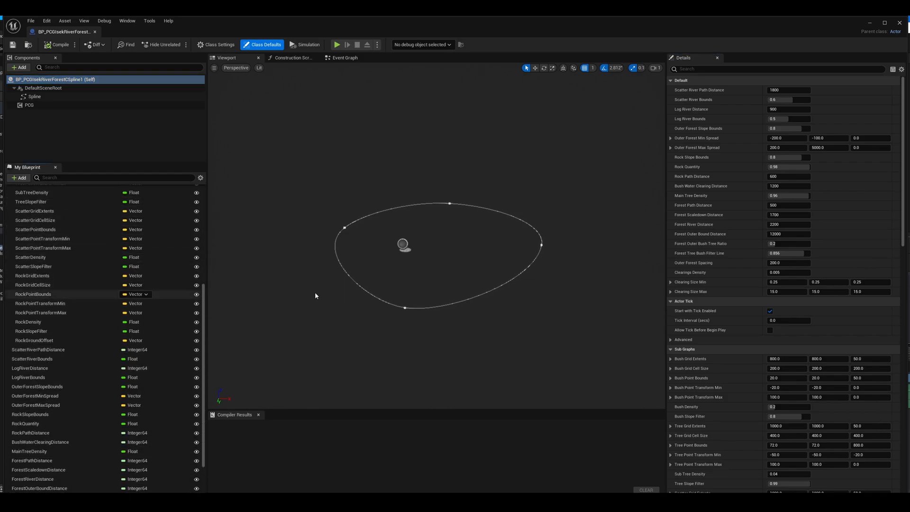
scroll("down", 3)
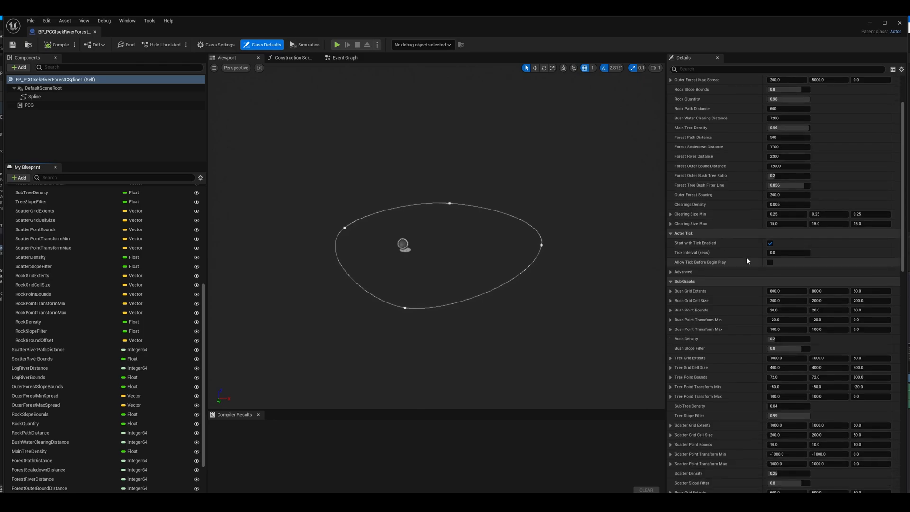
scroll("down", 3)
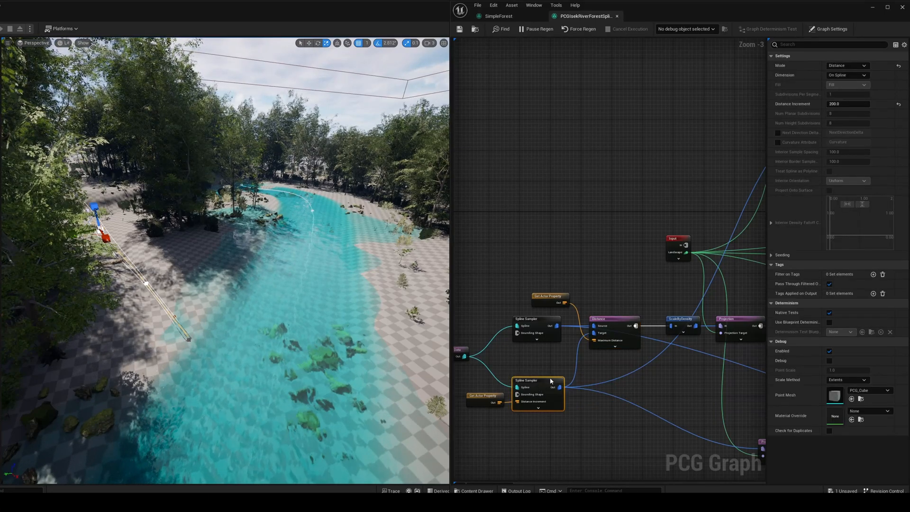
mouse_move(529, 381)
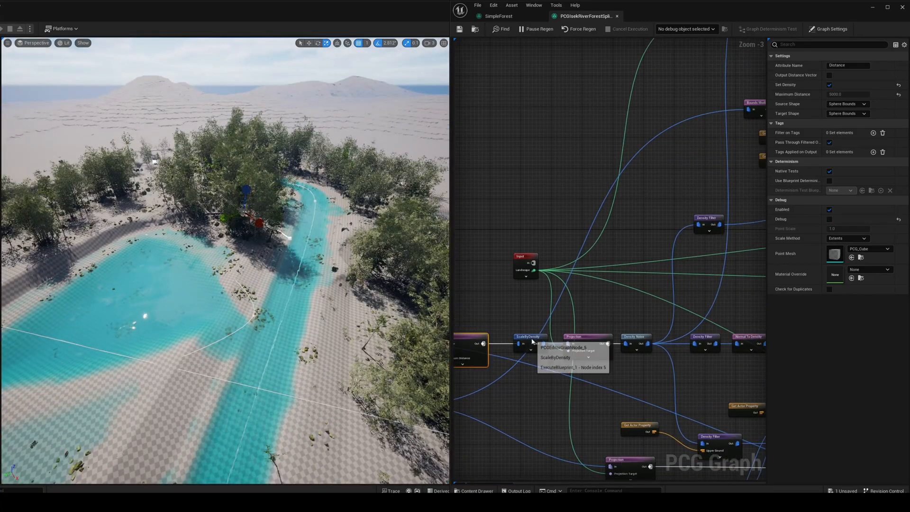
Step: Inspect the ScaleByDensity node feeding the tree scatter
left_click(528, 338)
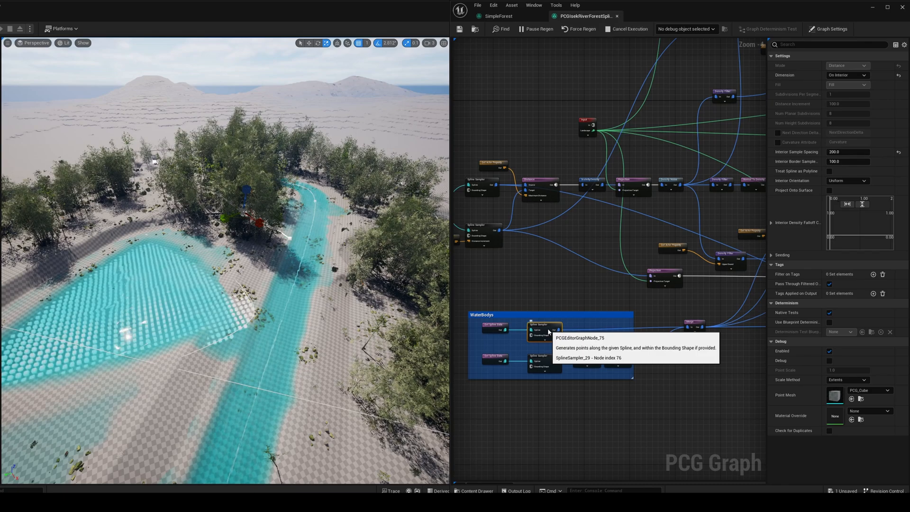
Step: Inspect the WaterBodys spline sampler, then the ForestRiverDistance lookup and Greenery Distance node
left_click(847, 75)
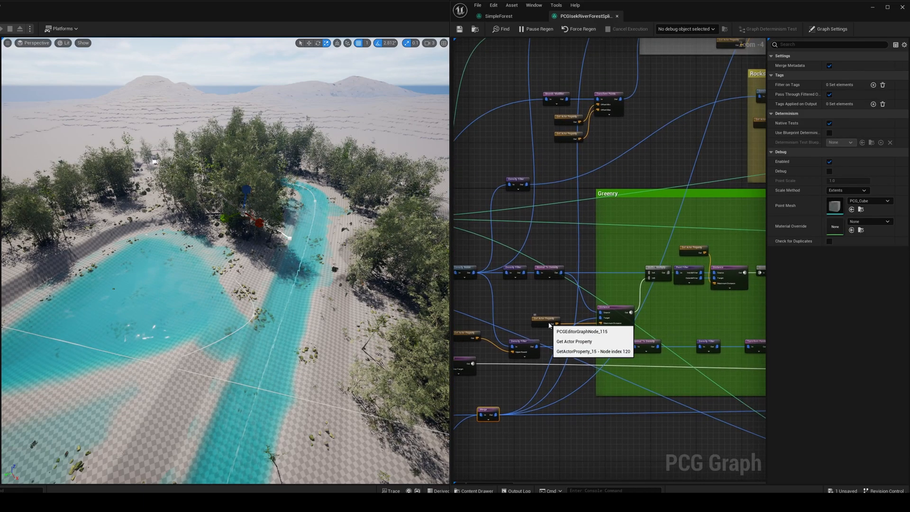
left_click(610, 309)
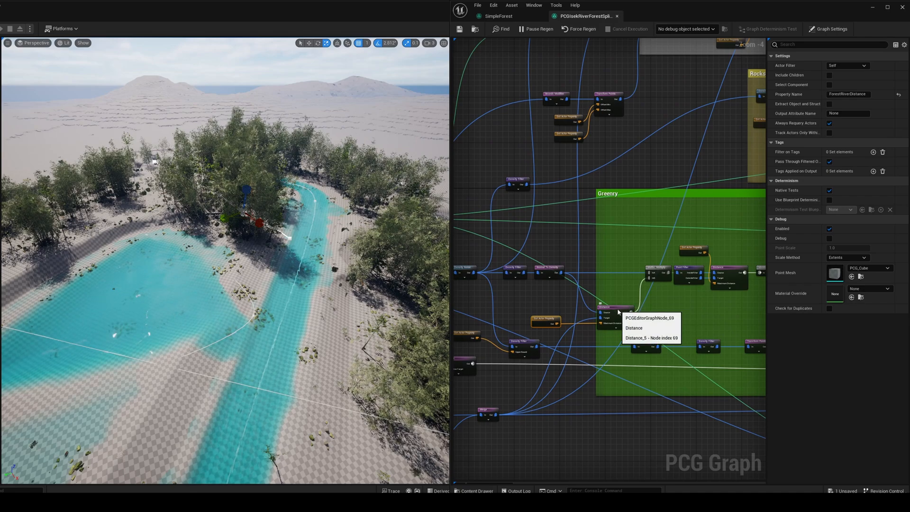
left_click(615, 319)
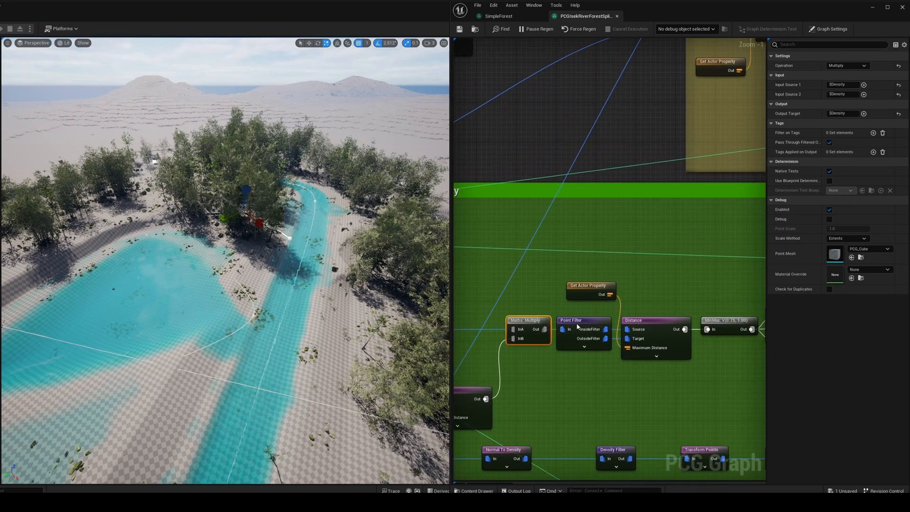
Step: Inspect the Greenery density multiply node and the Lerp attribute node blending 0.75–1
left_click(583, 329)
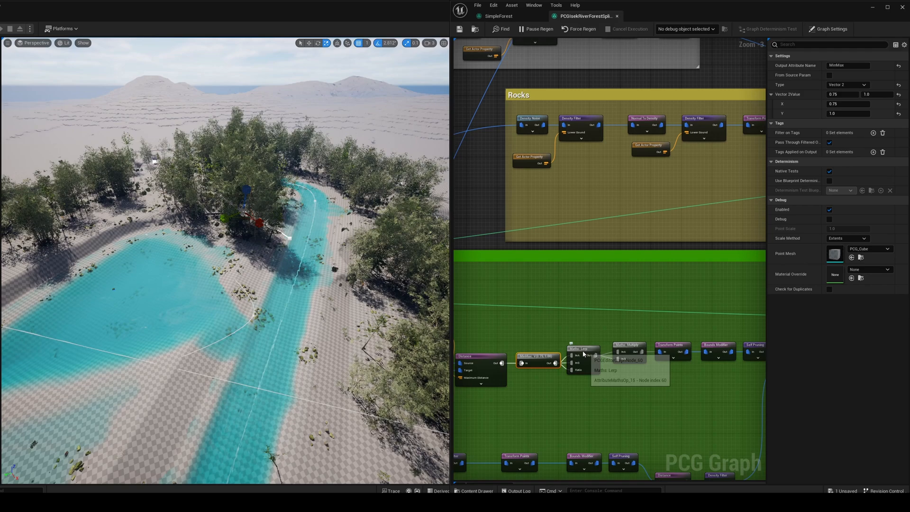
left_click(583, 351)
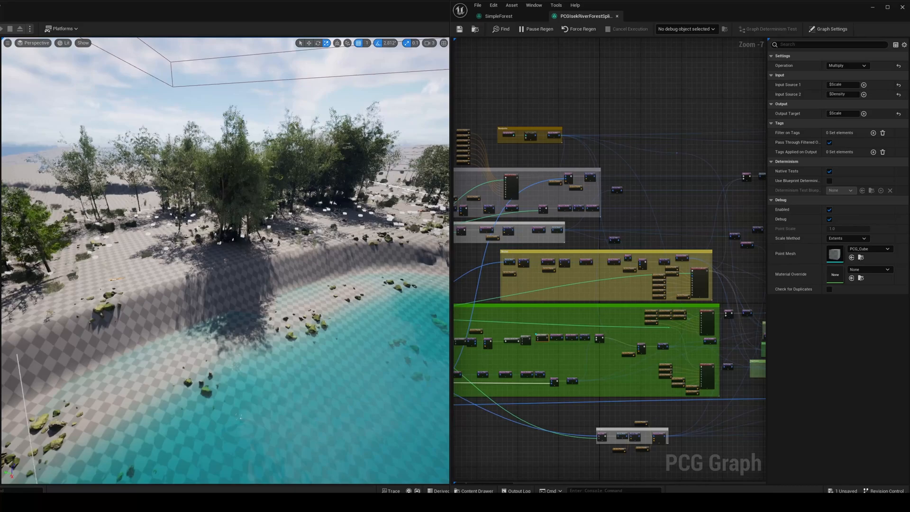
Step: Enable debug points on the Greenery Distance node with its 1700 maximum distance
scroll("down", 3)
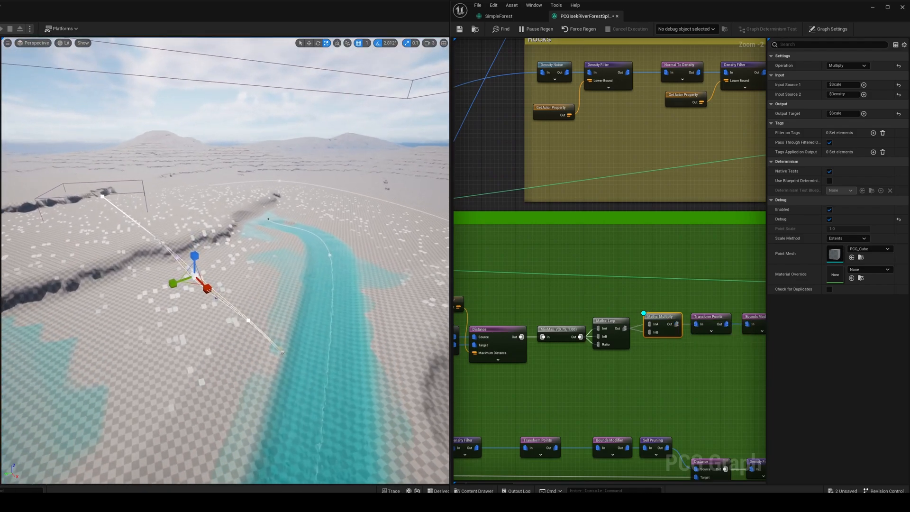
left_click(479, 329)
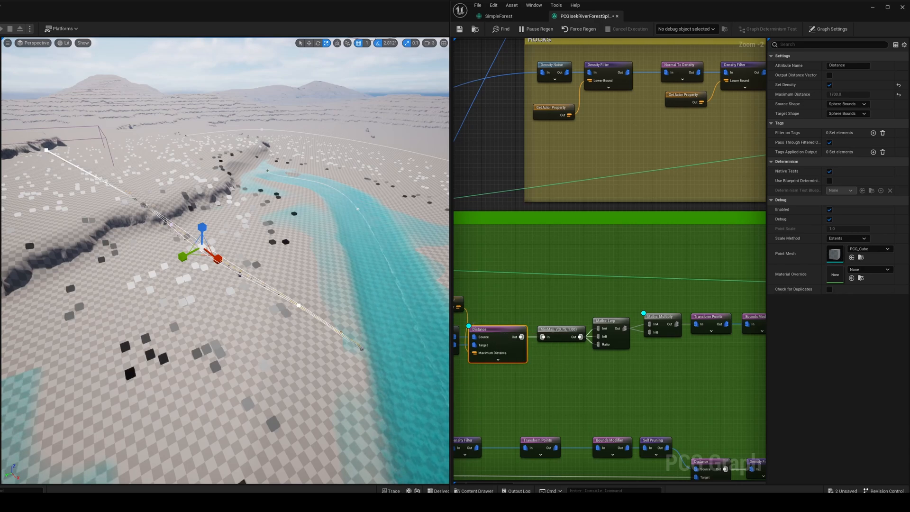
mouse_move(498, 335)
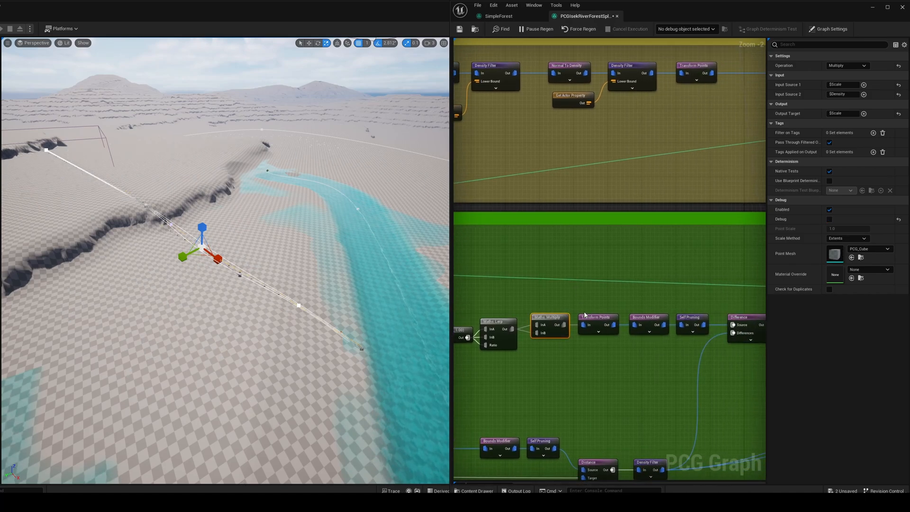
Step: Review the scale multiply and Transform Points jitter, previewing Bounds Modifier 3×3×15 debug columns
left_click(597, 318)
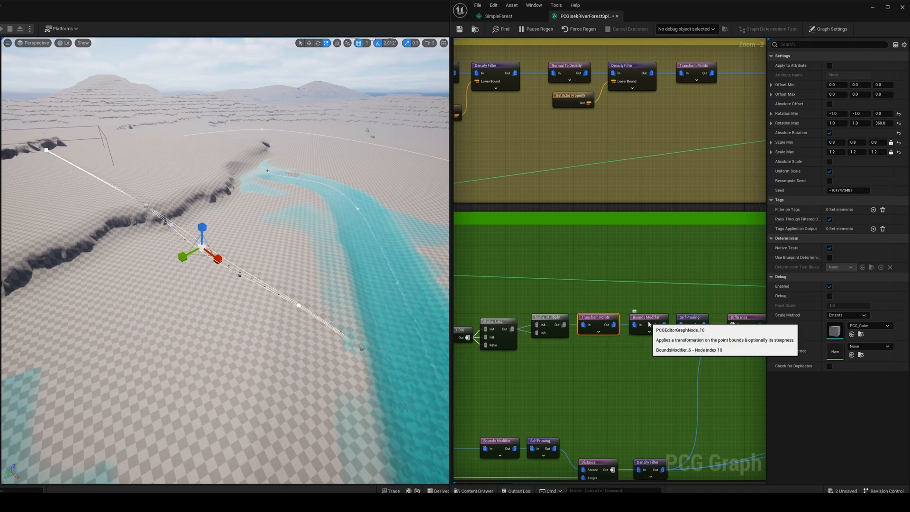
left_click(646, 323)
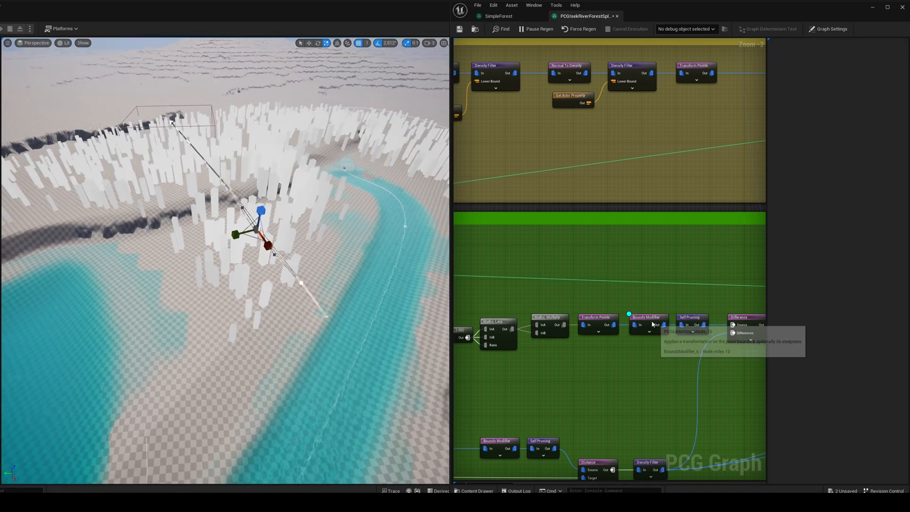
left_click(675, 317)
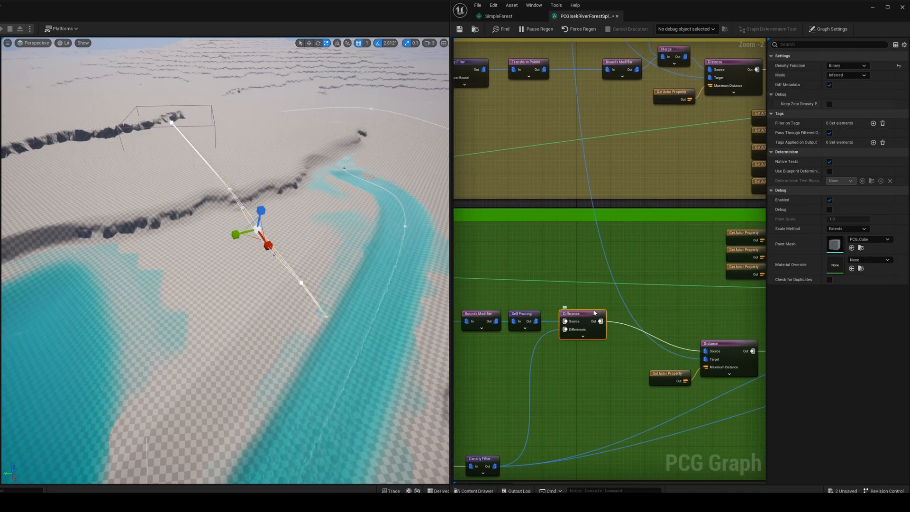
mouse_move(591, 320)
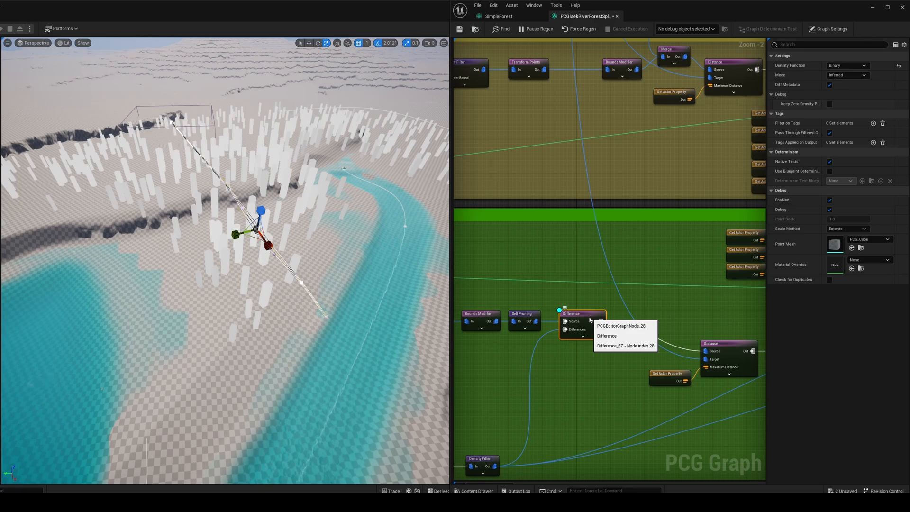
scroll("down", 3)
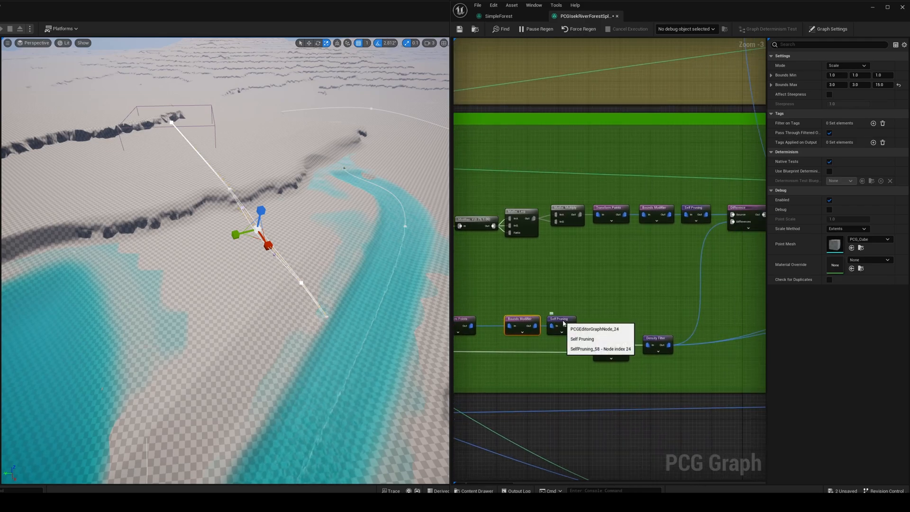
Step: Check the outer Bounds Modifier scale and show debug points for the 7000-range Distance node
left_click(610, 338)
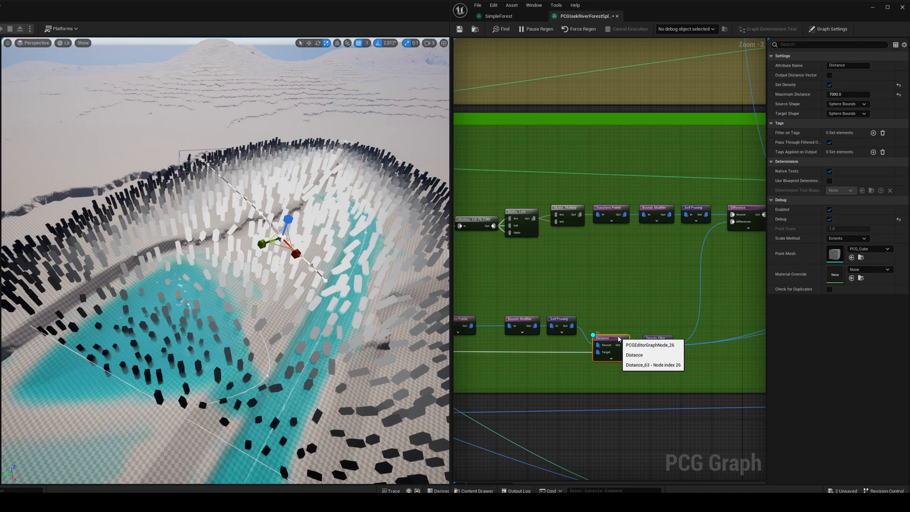
left_click(656, 338)
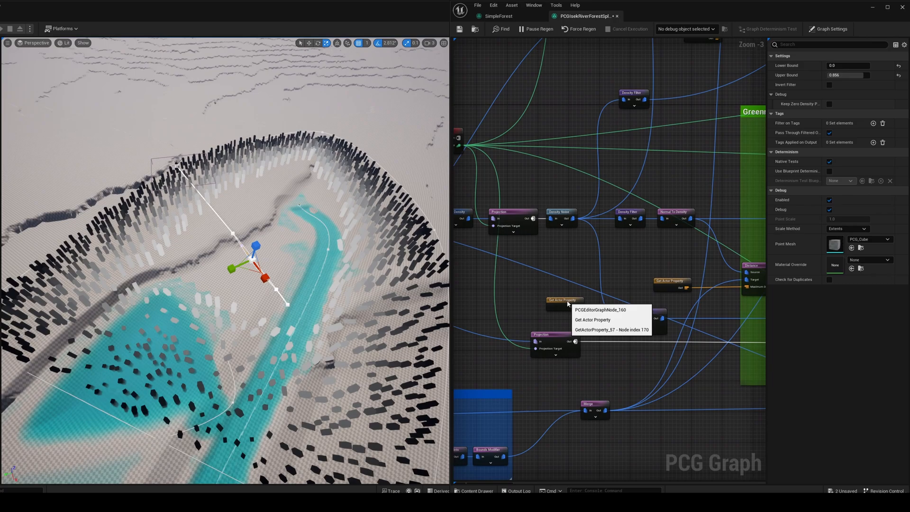
Step: Inspect the Get Actor Property feeding the 0–0.056 outer-forest density filter
left_click(562, 301)
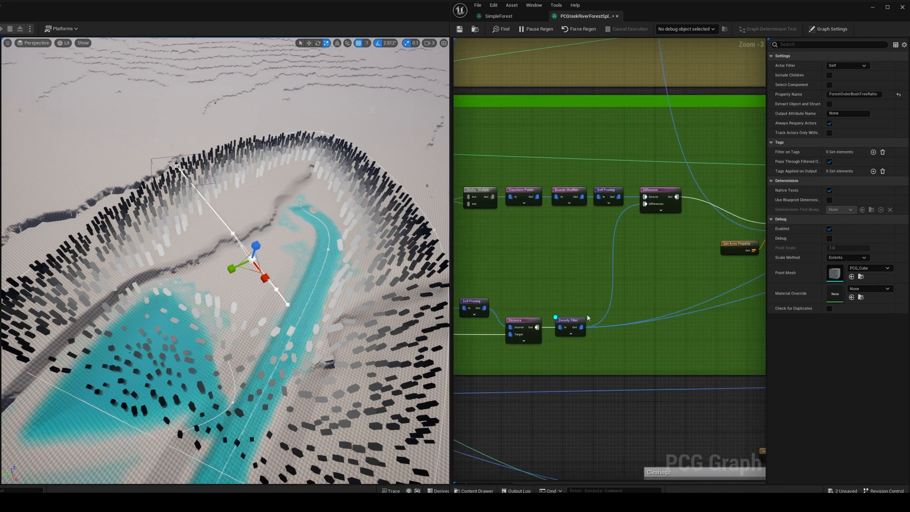
left_click(660, 192)
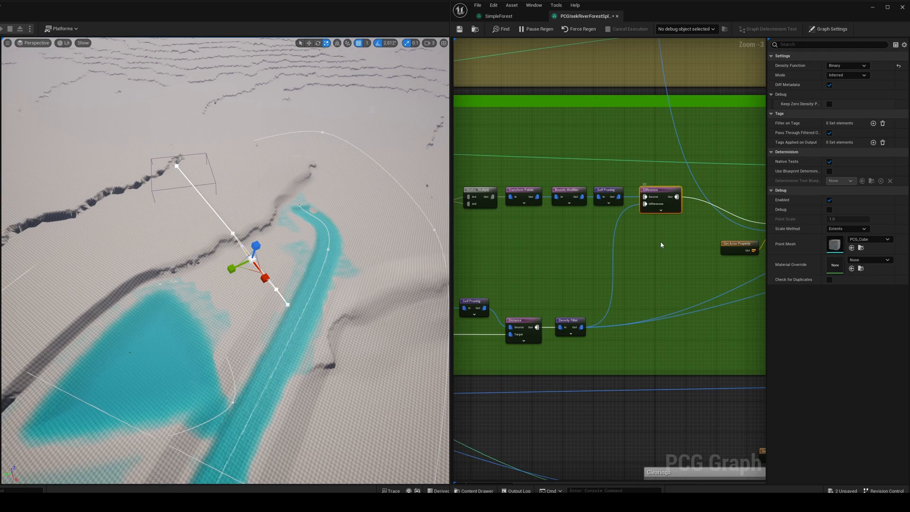
Step: Zoom out over the groups and inspect the bush group's Distance node settings
scroll("down", 3)
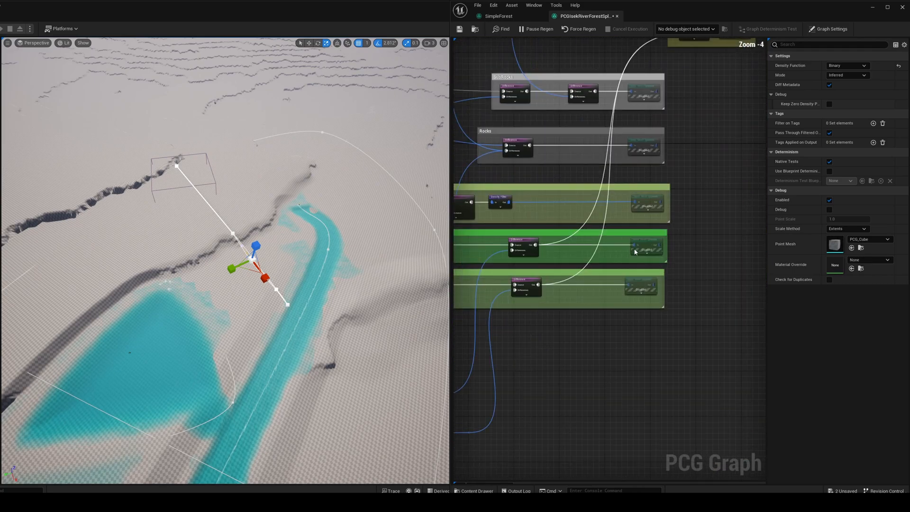
left_click(646, 246)
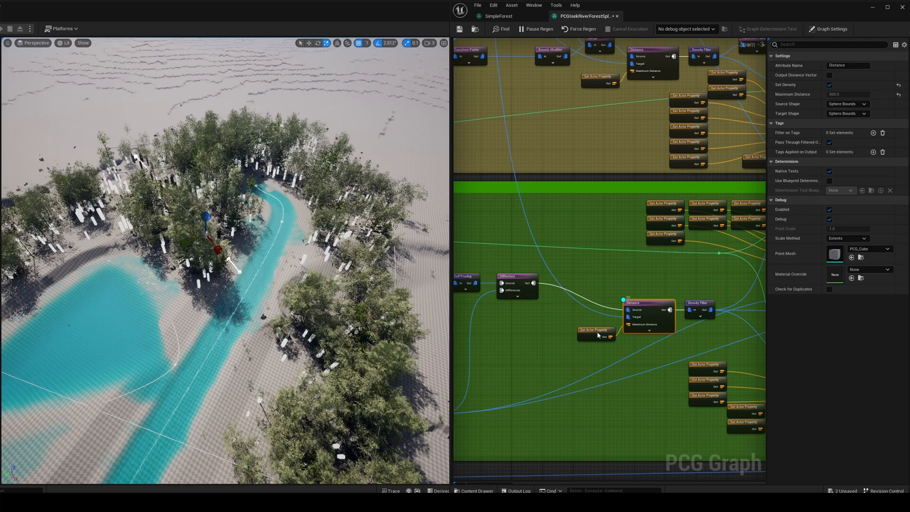
left_click(596, 331)
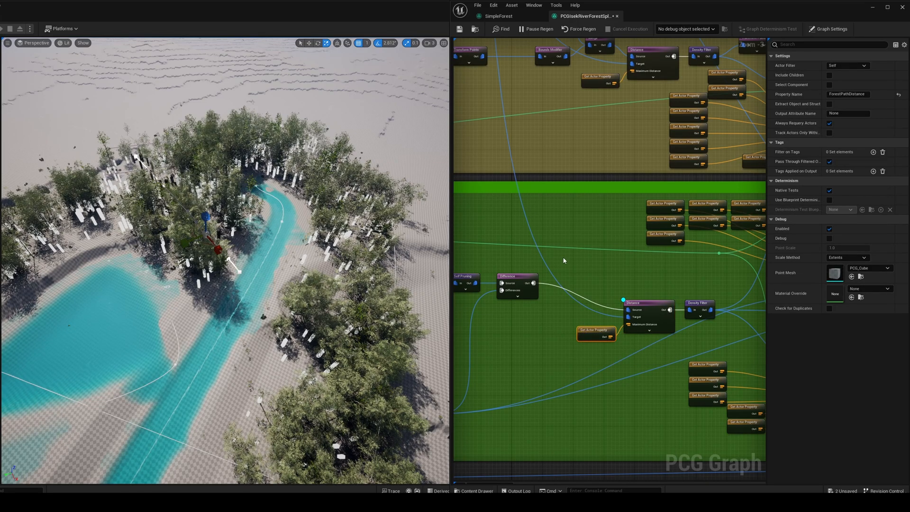
scroll("down", 3)
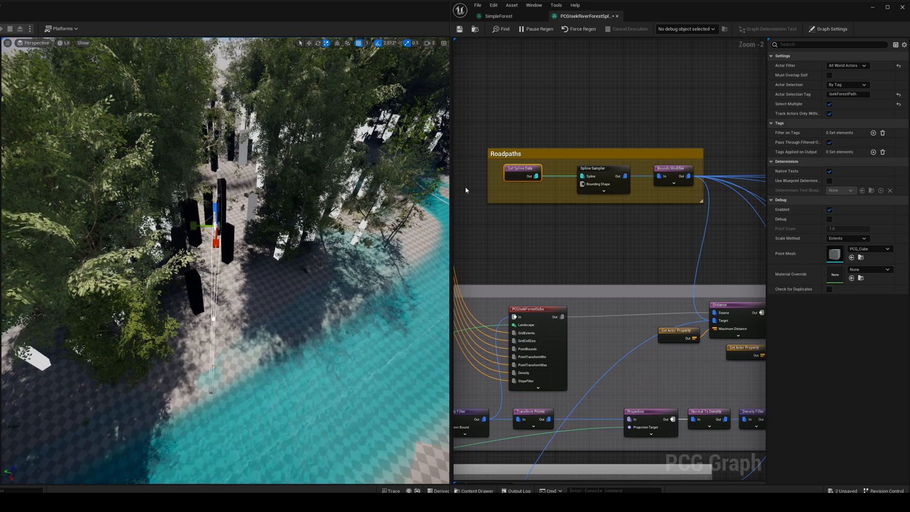
mouse_move(594, 176)
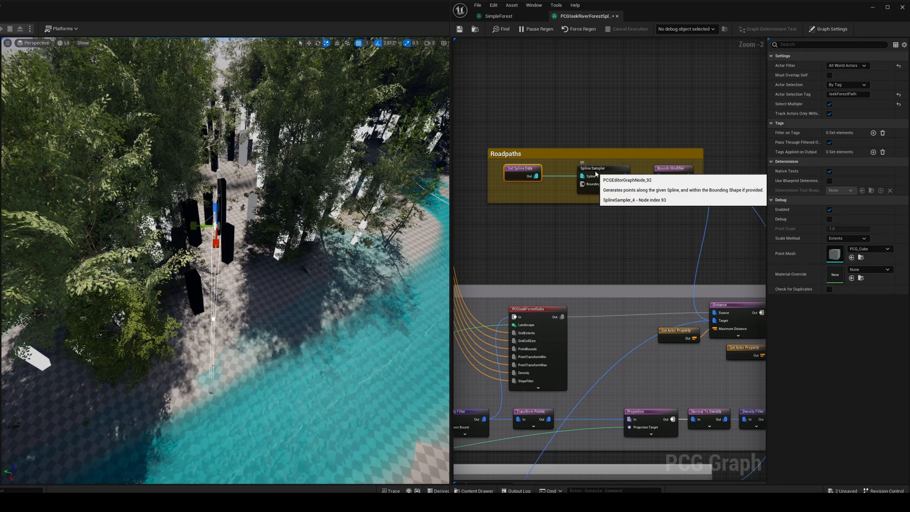
left_click(672, 169)
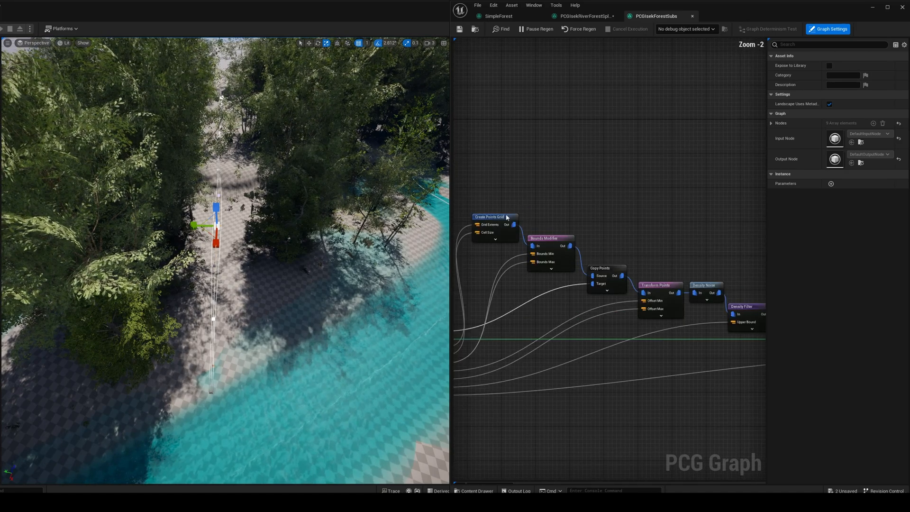
Step: Review the subgraph's Create Points Grid extents and transform settings, then return to the river forest graph
left_click(489, 217)
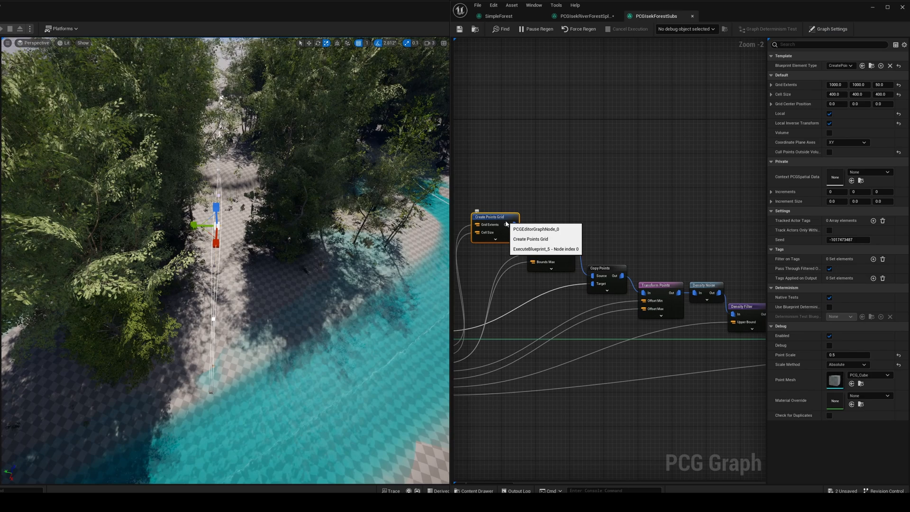
mouse_move(539, 238)
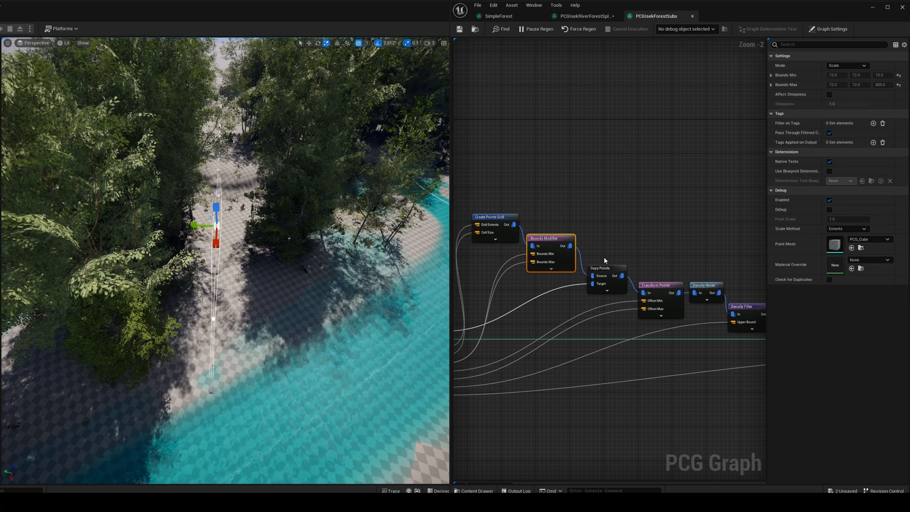
mouse_move(613, 268)
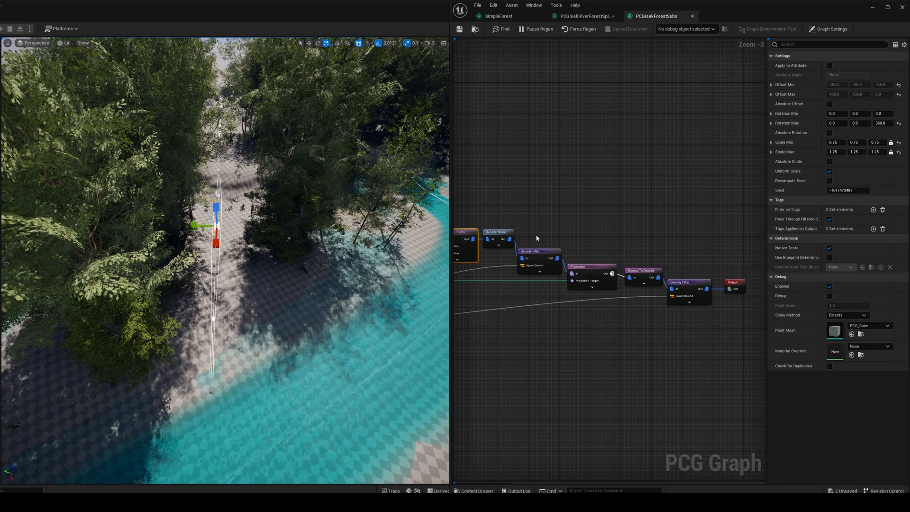
scroll("down", 3)
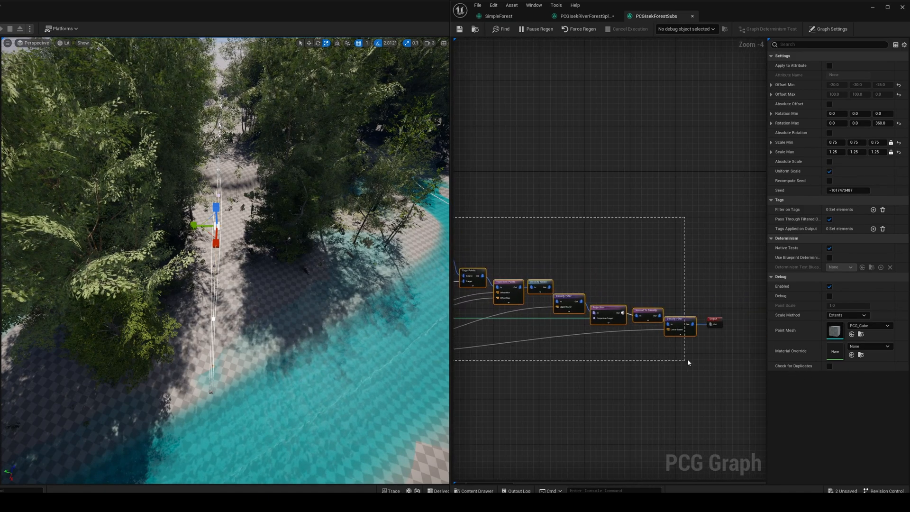
left_click(583, 17)
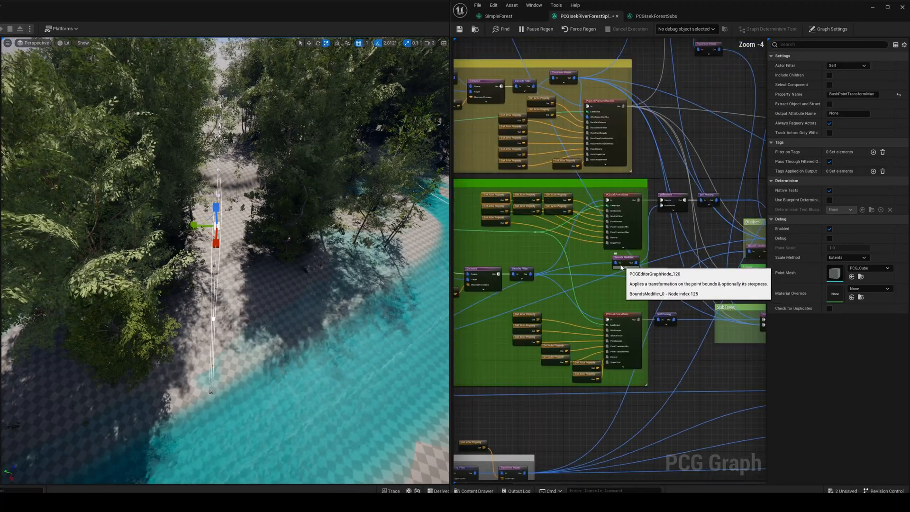
left_click(673, 200)
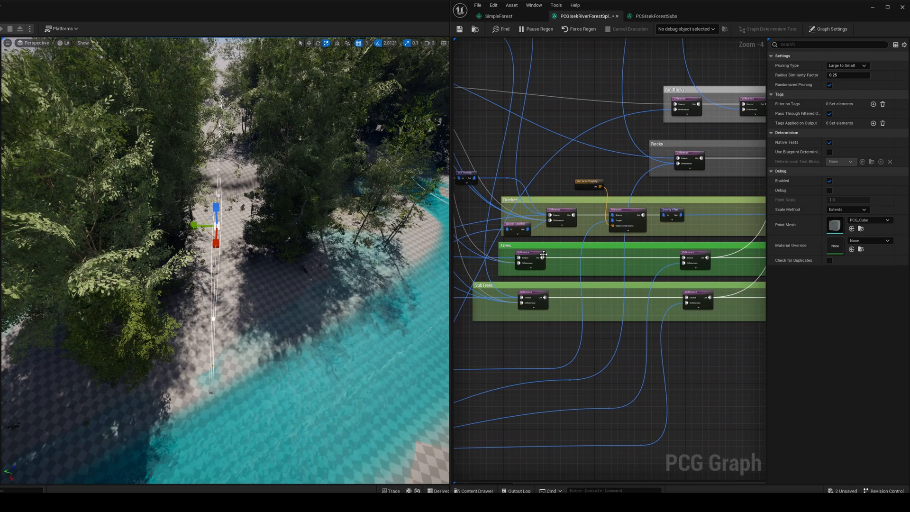
left_click(528, 258)
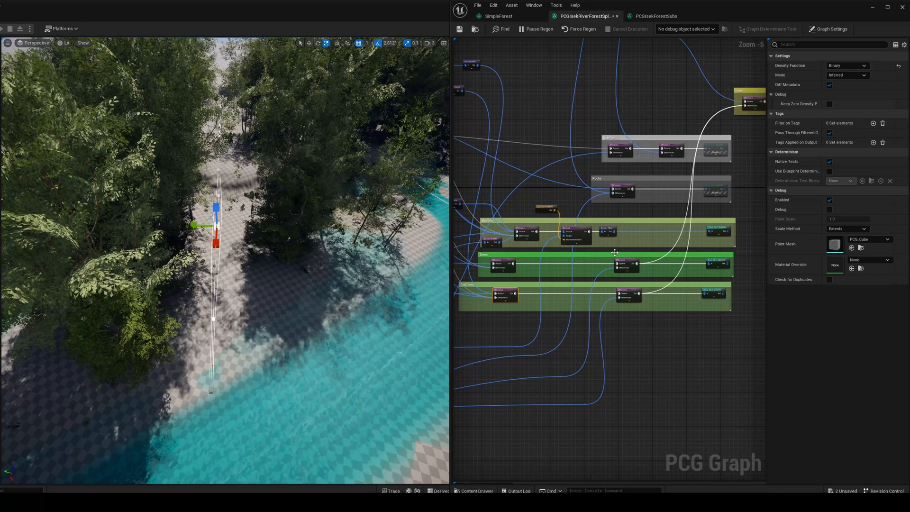
left_click(547, 209)
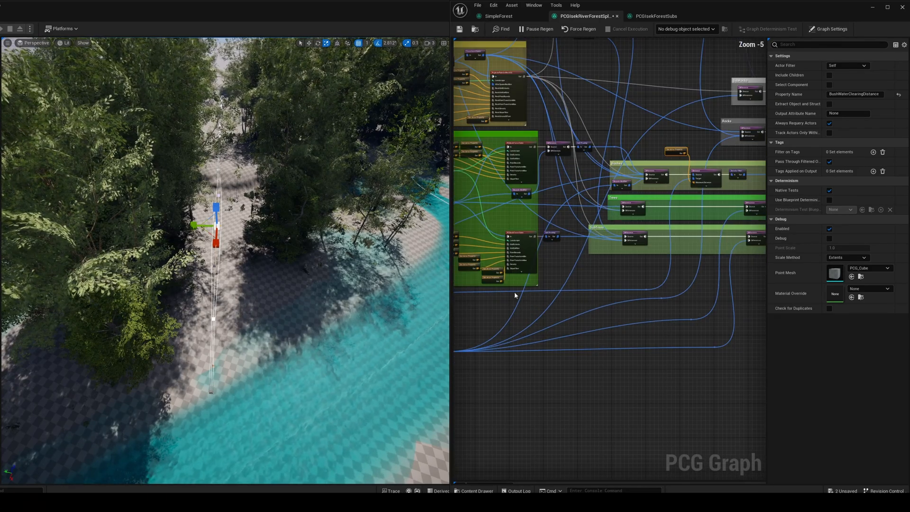
scroll("down", 3)
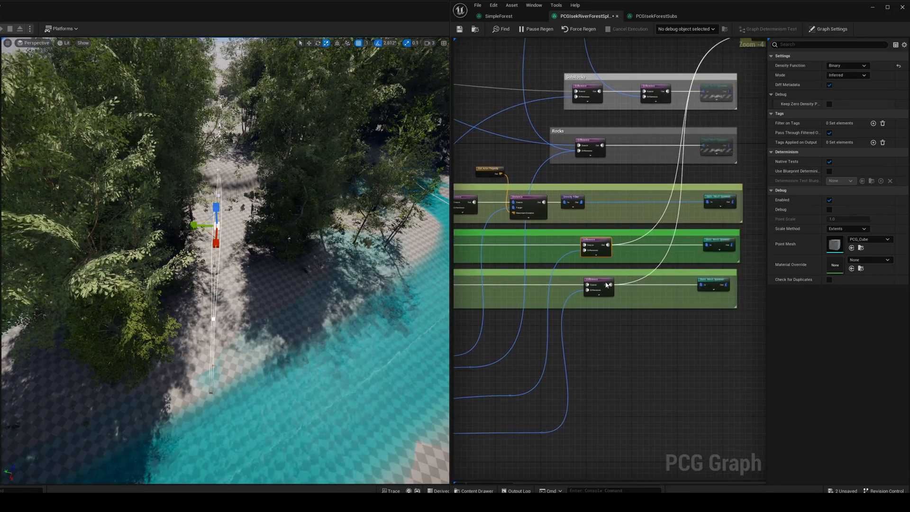
Step: Enable Debug on the clearing Transform Points node with Point Mesh PCG_CubeWireframe
scroll("down", 3)
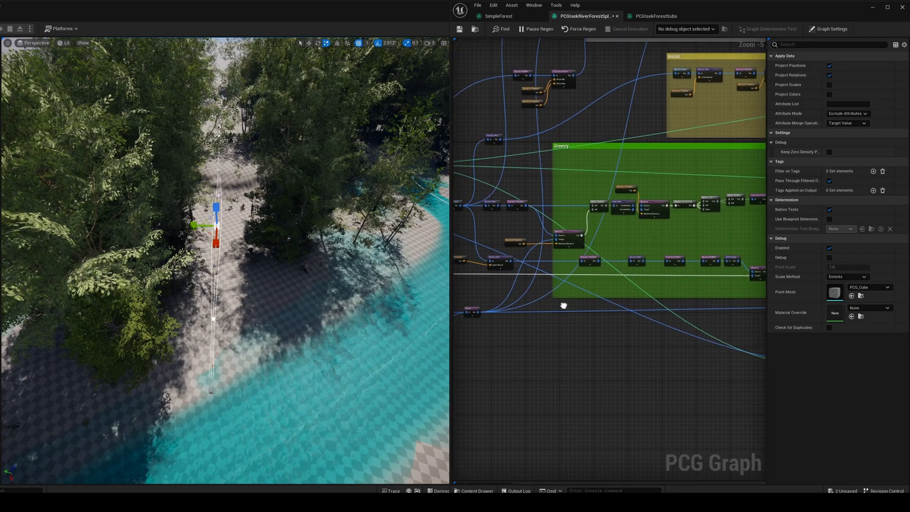
scroll("down", 3)
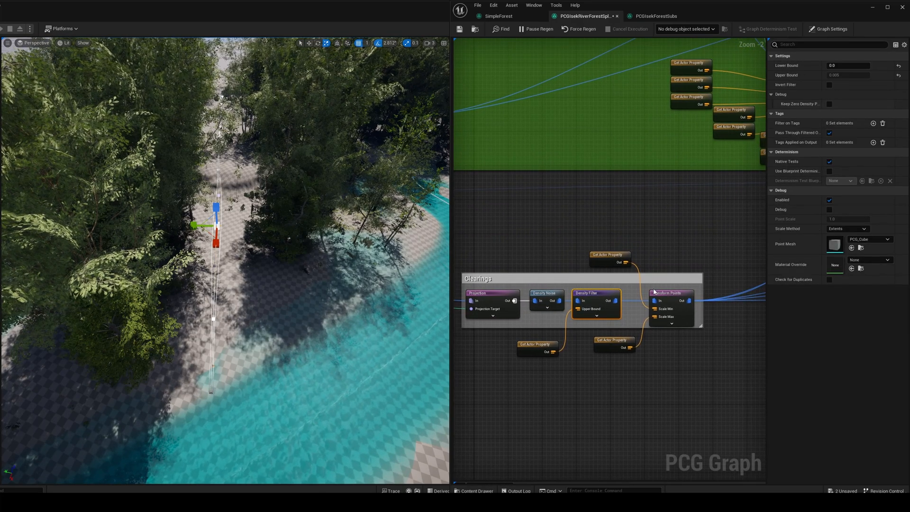
left_click(670, 293)
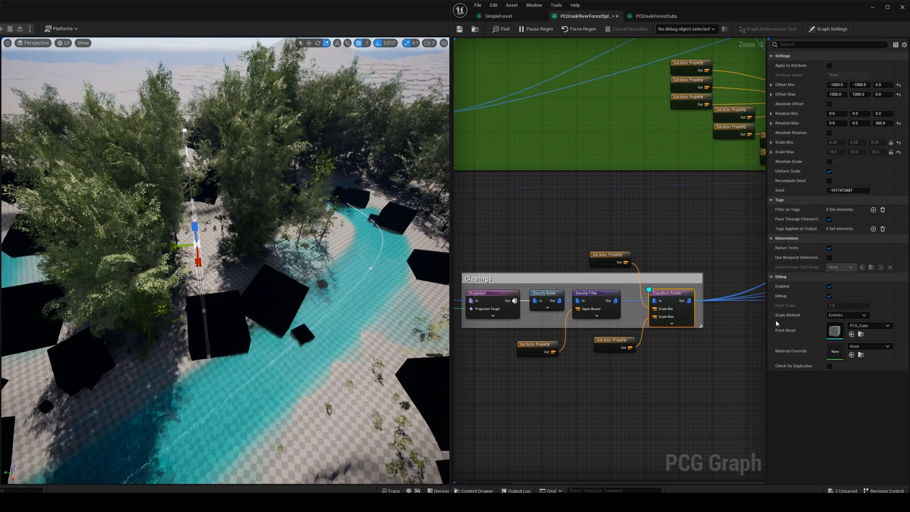
left_click(869, 326)
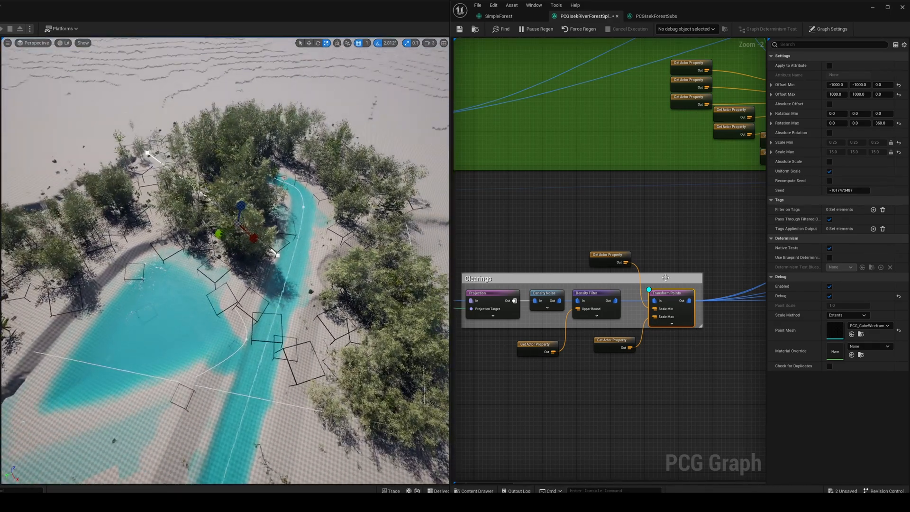
mouse_move(673, 296)
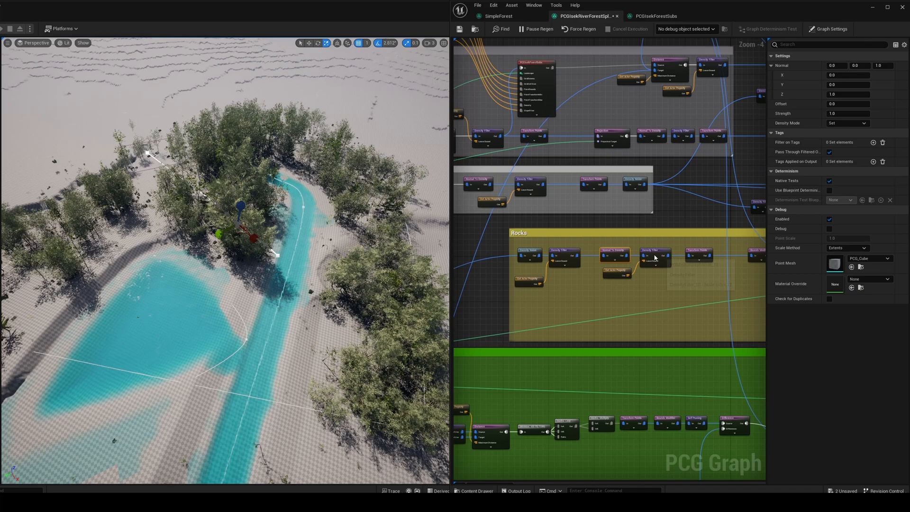
Step: Check the Rocks Density Filter's 0.5–1.0 bounds and its Distance node input
left_click(655, 254)
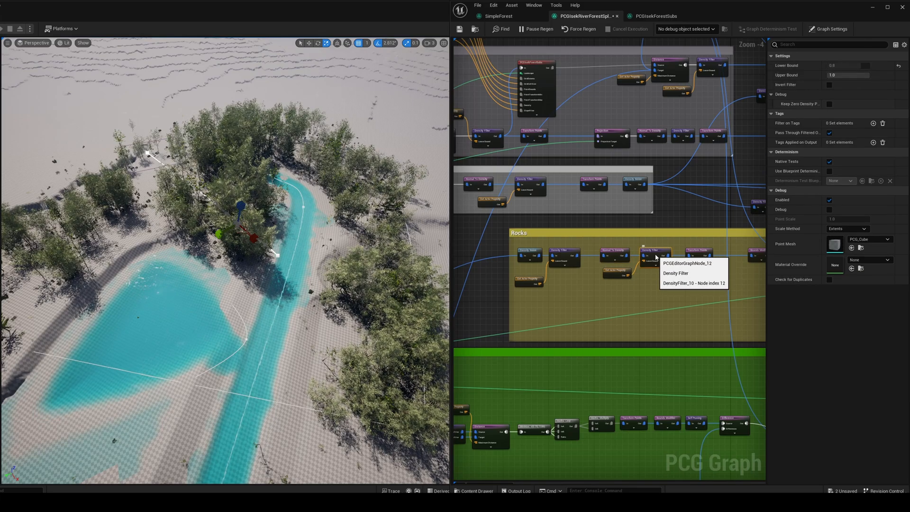
left_click(700, 253)
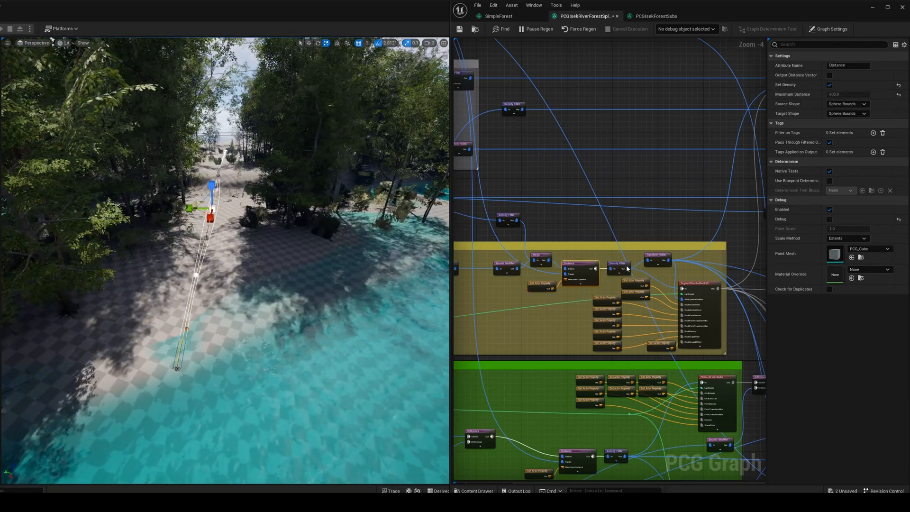
left_click(618, 268)
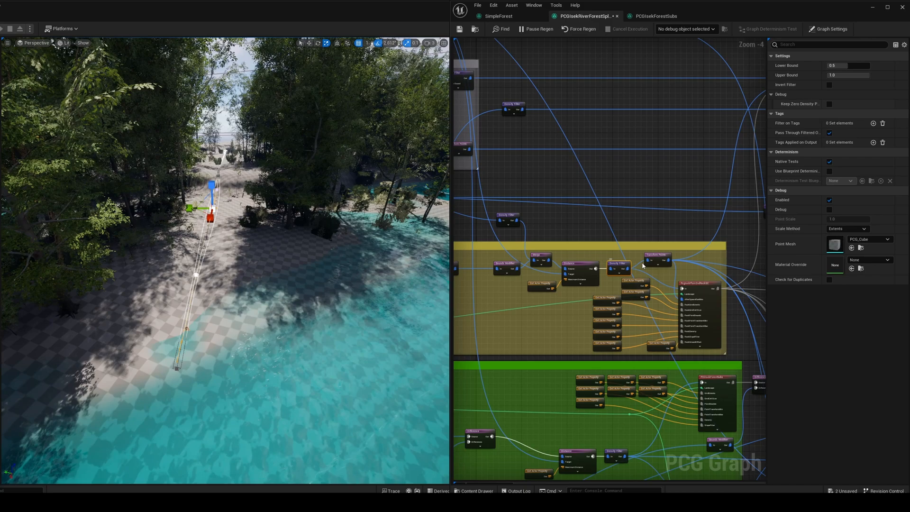
mouse_move(697, 284)
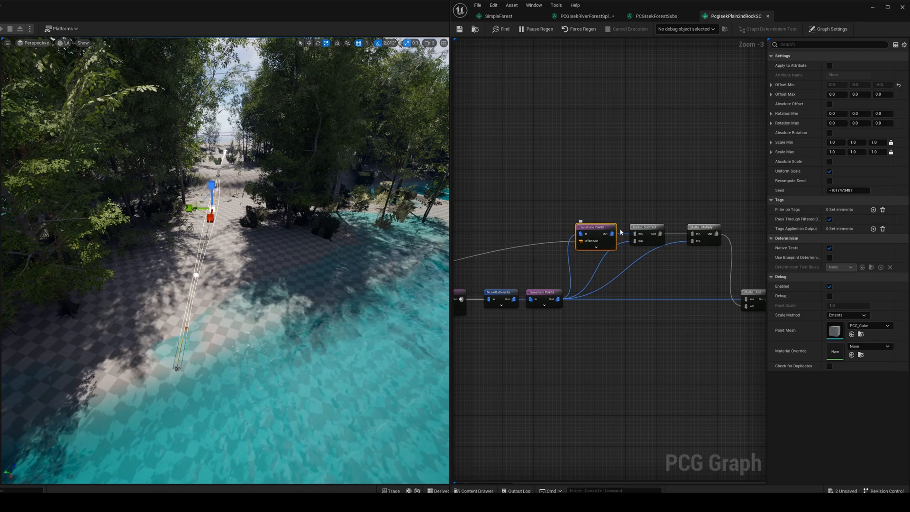
Step: Review the rock subgraph's offset transform and ZDiff subtract/multiply maths, then return to the main graph
left_click(646, 227)
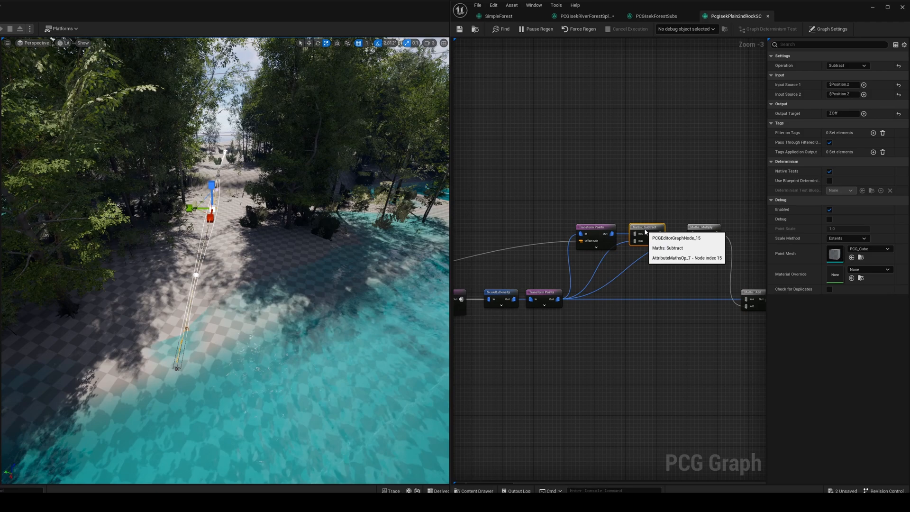
left_click(702, 227)
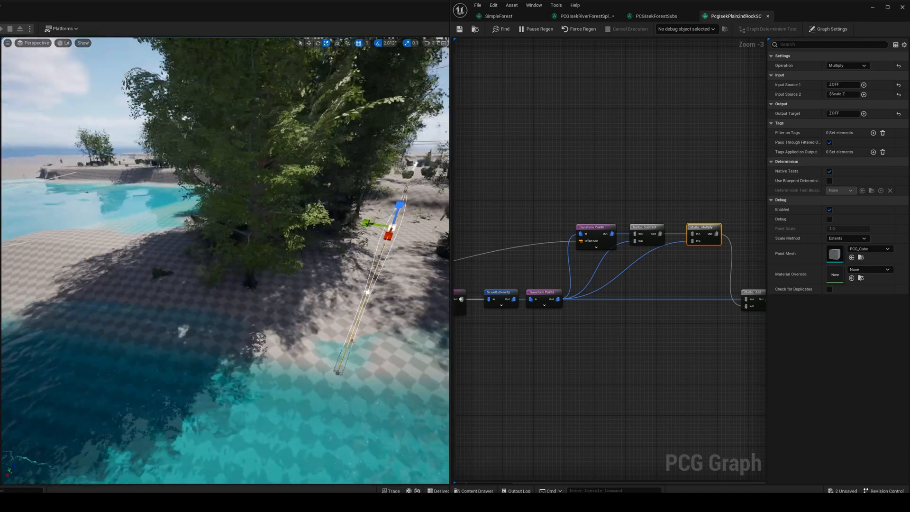
left_click(583, 16)
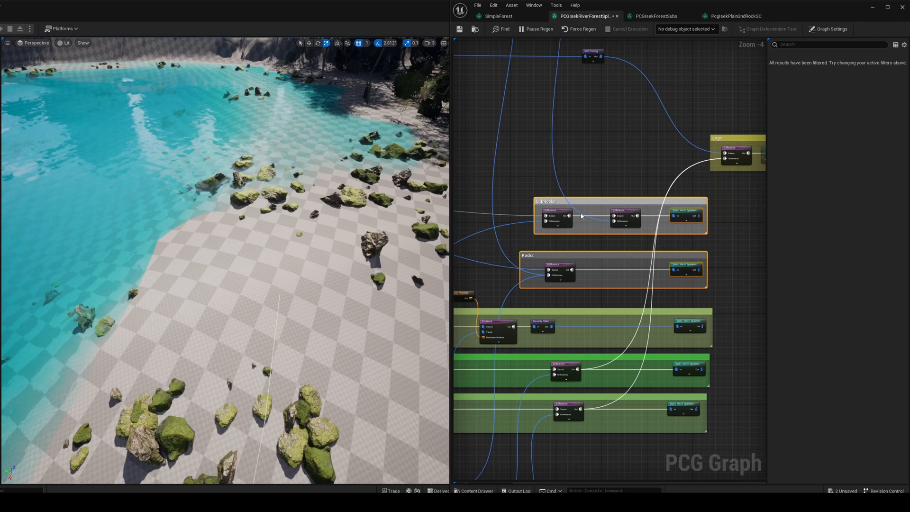
left_click(736, 16)
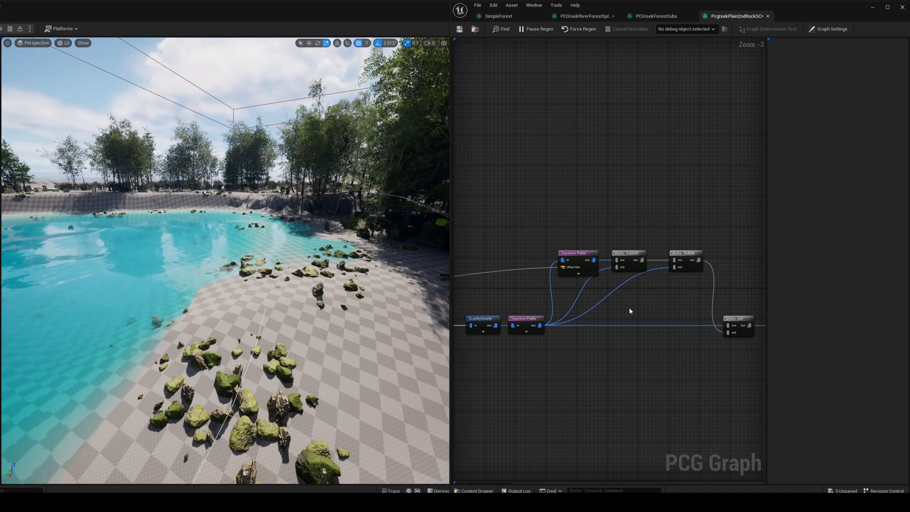
left_click(685, 259)
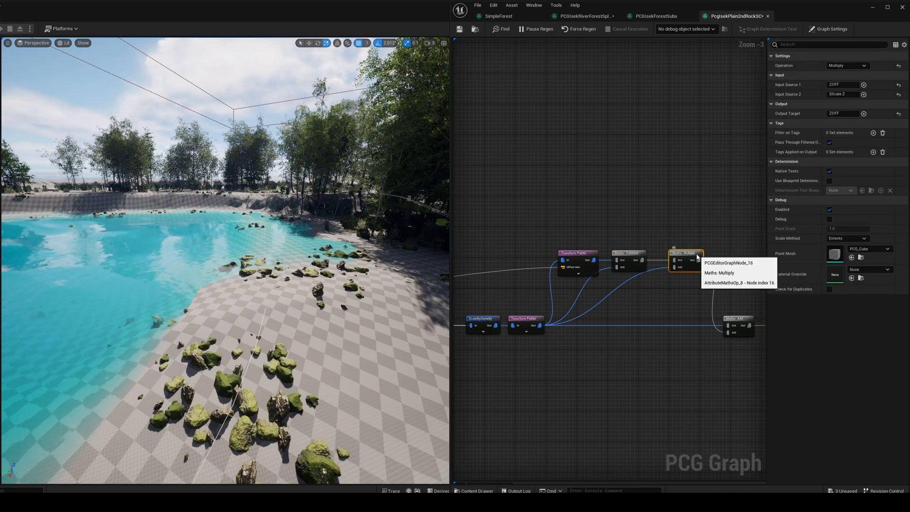
left_click(739, 319)
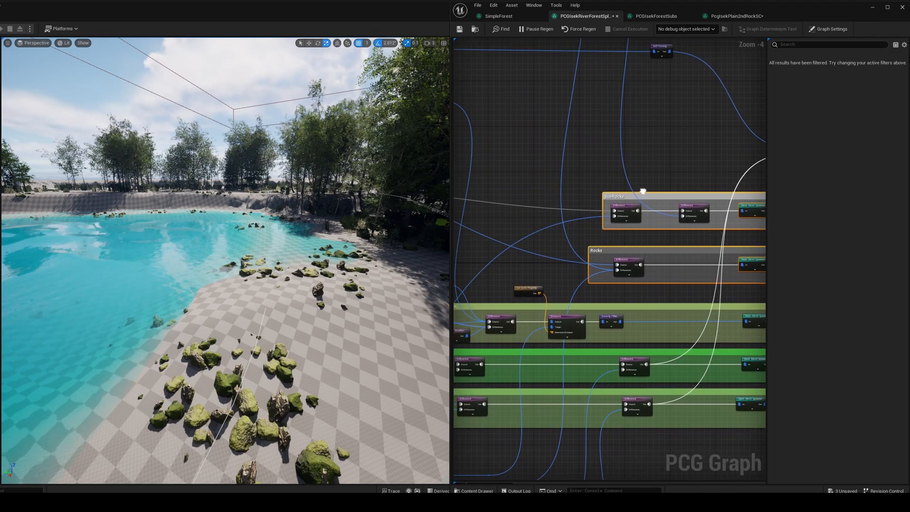
scroll("down", 3)
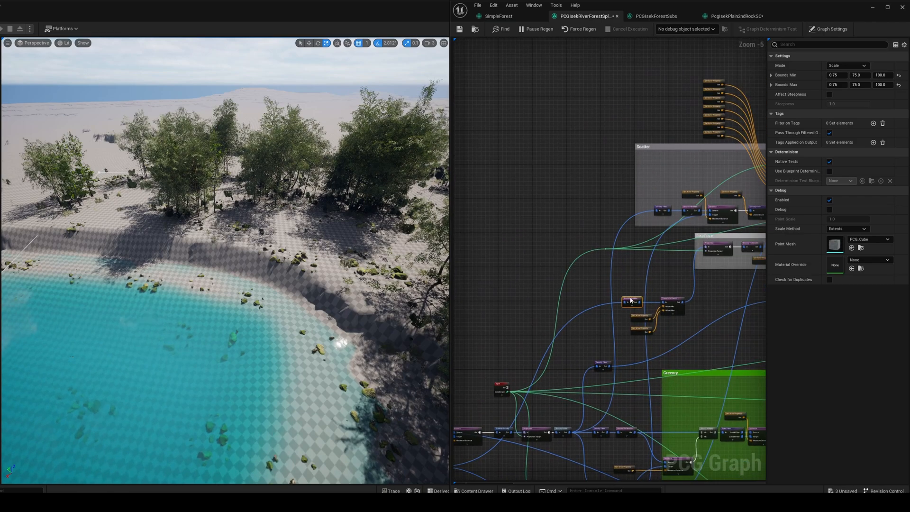
mouse_move(631, 302)
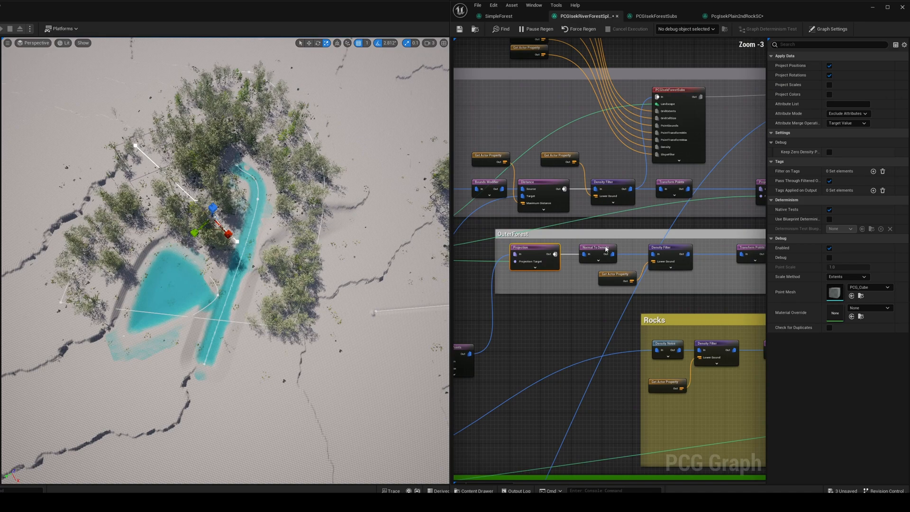
left_click(596, 248)
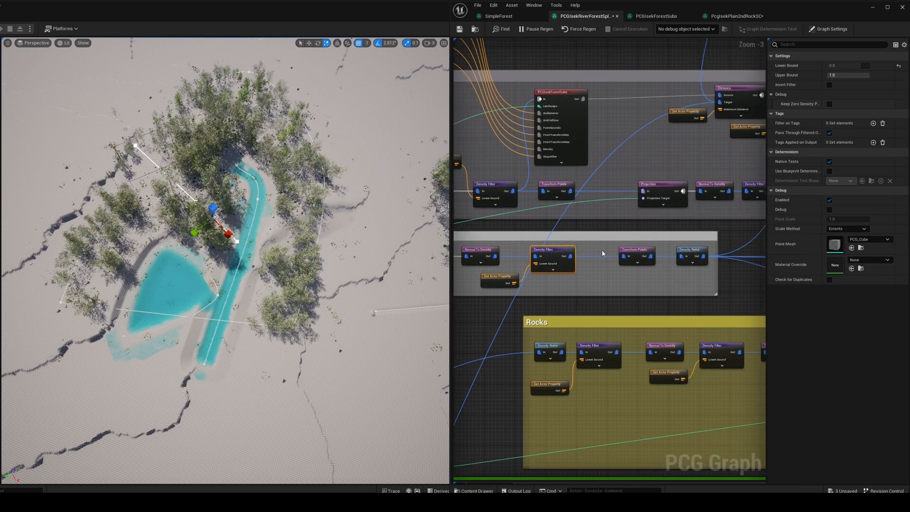
left_click(635, 256)
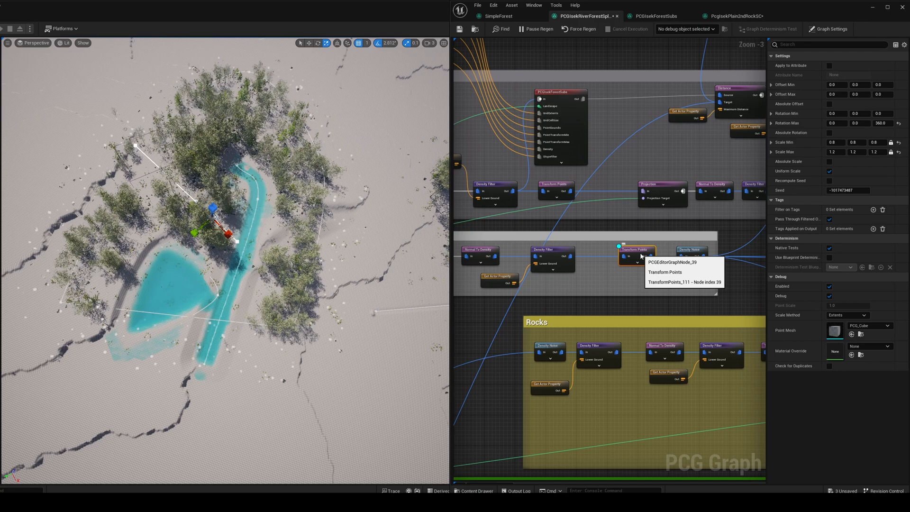
left_click(690, 257)
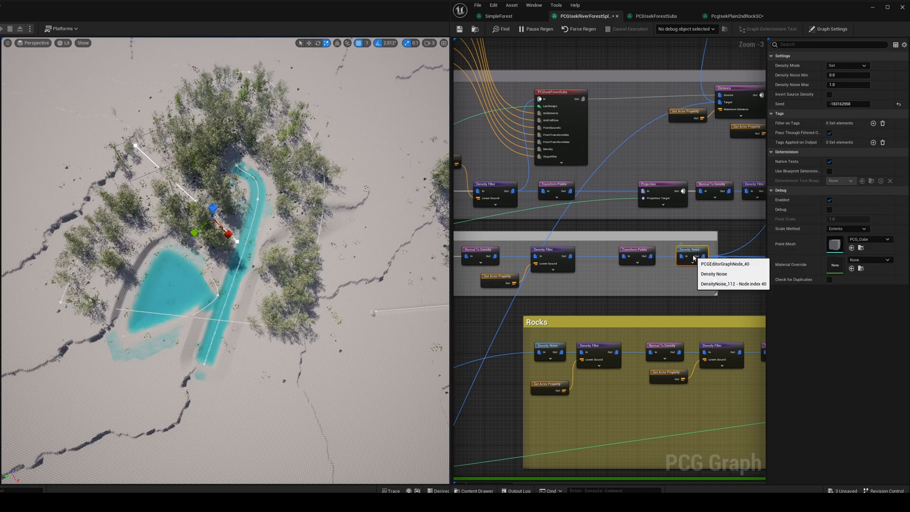
mouse_move(749, 268)
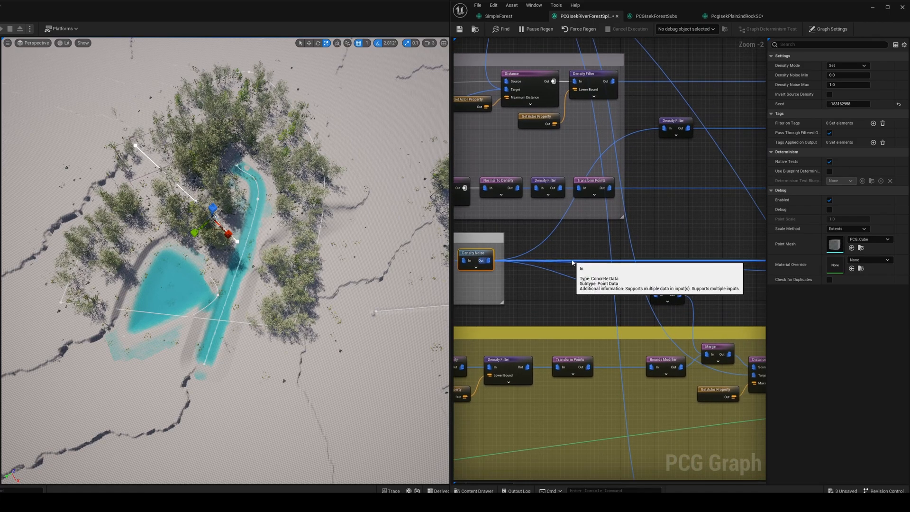
mouse_move(638, 254)
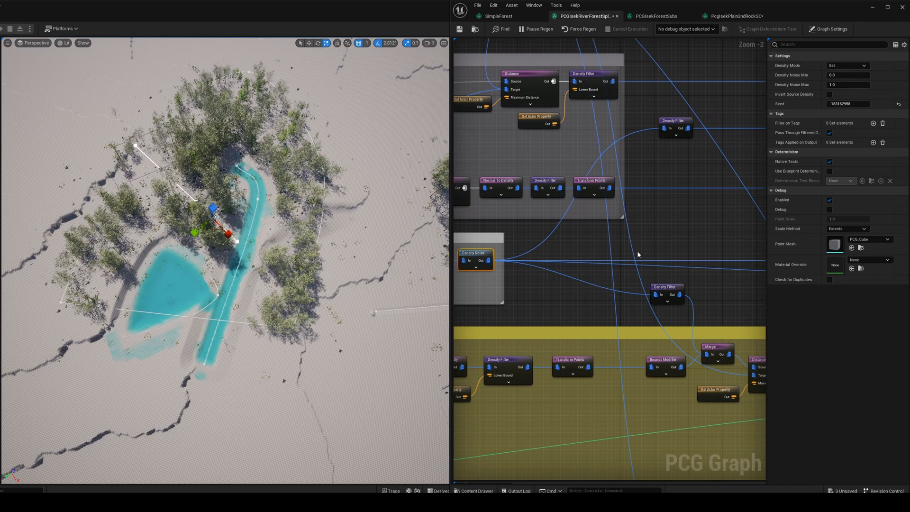
scroll("down", 3)
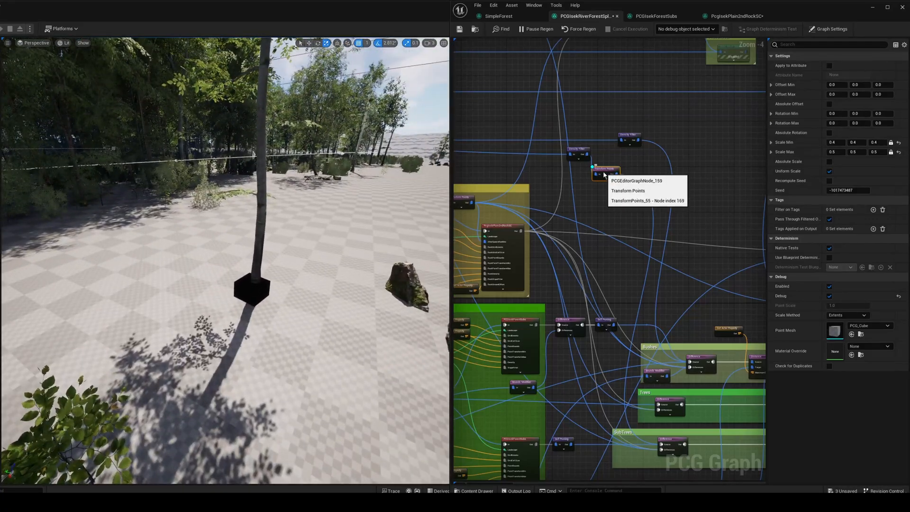
left_click(628, 139)
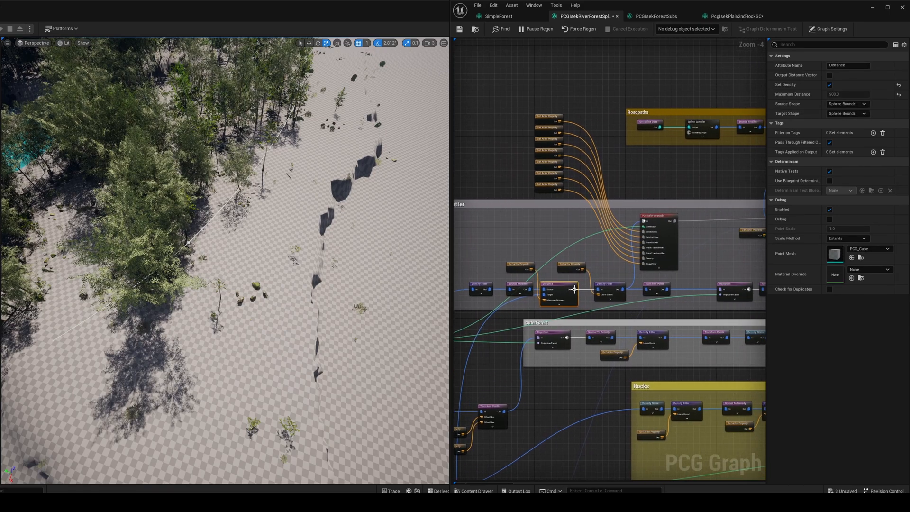
mouse_move(604, 288)
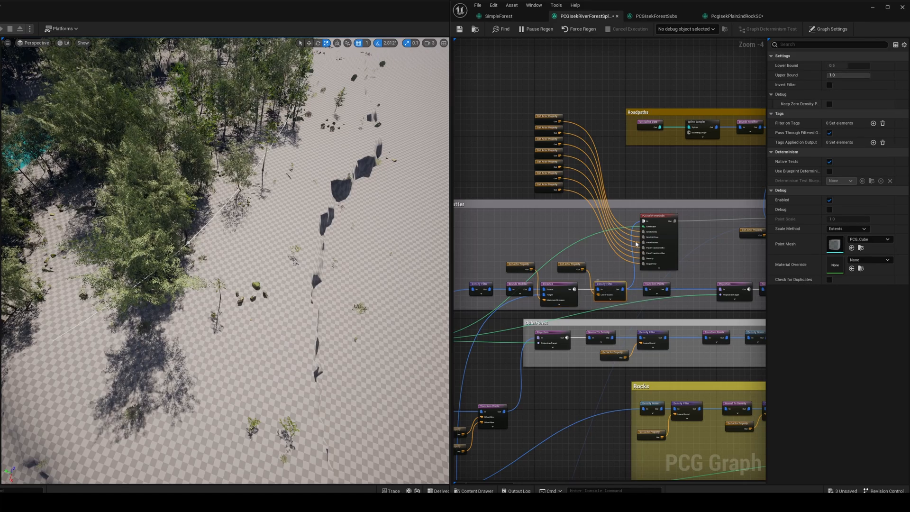
mouse_move(656, 219)
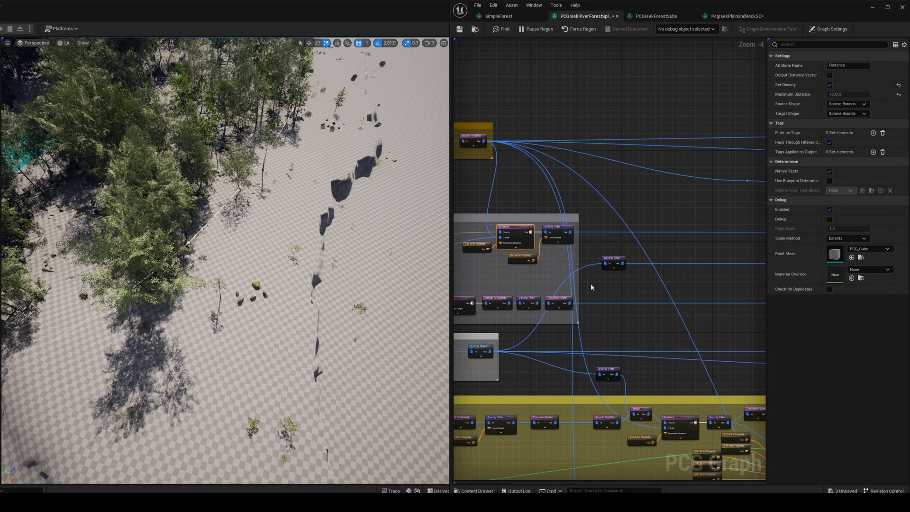
scroll("down", 3)
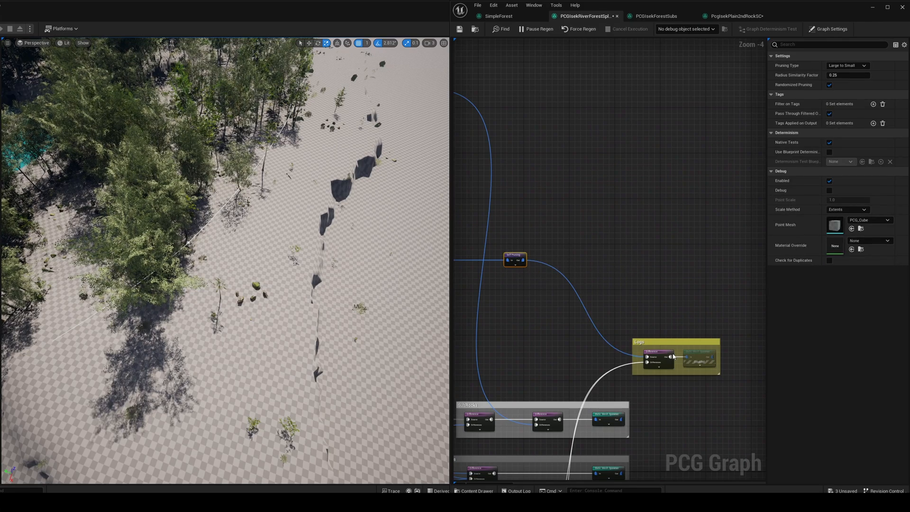
mouse_move(665, 355)
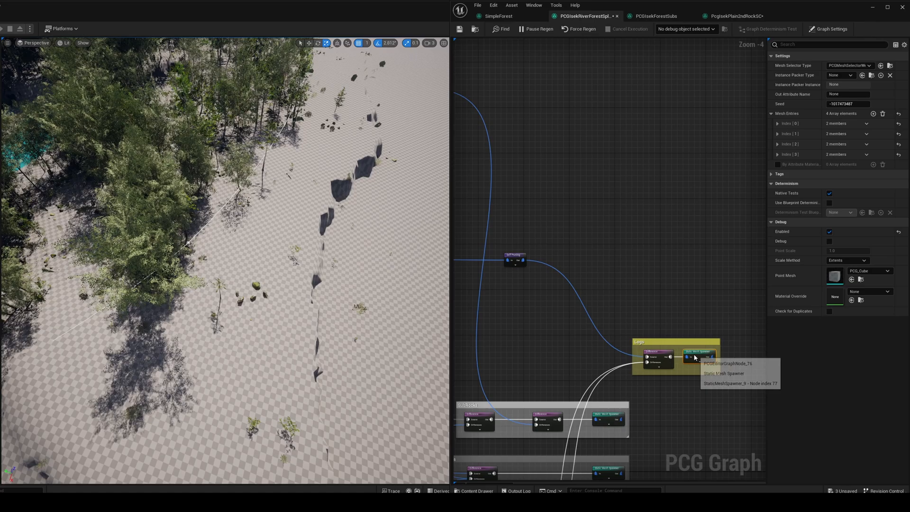
left_click(656, 354)
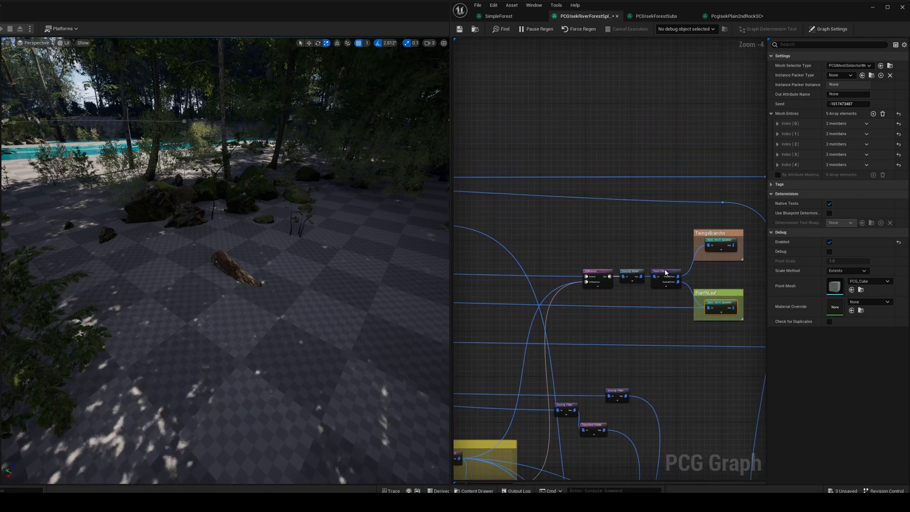
left_click(666, 276)
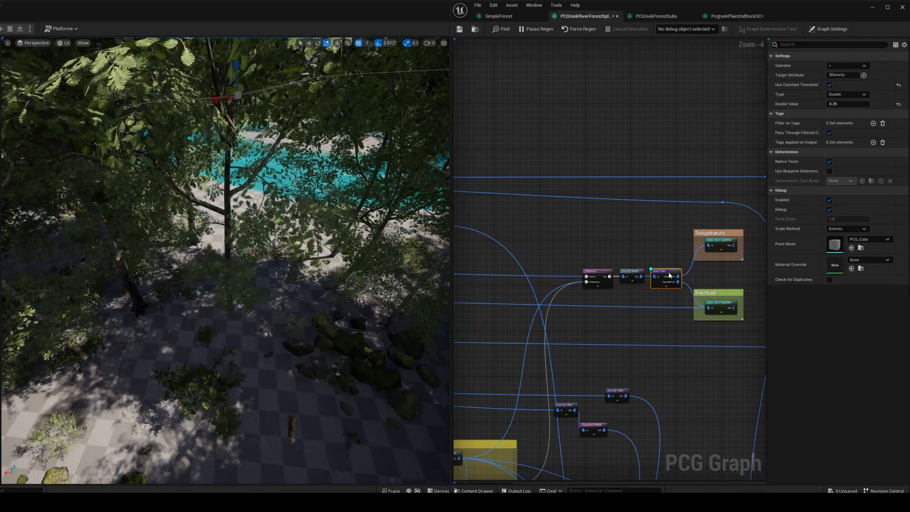
left_click(630, 273)
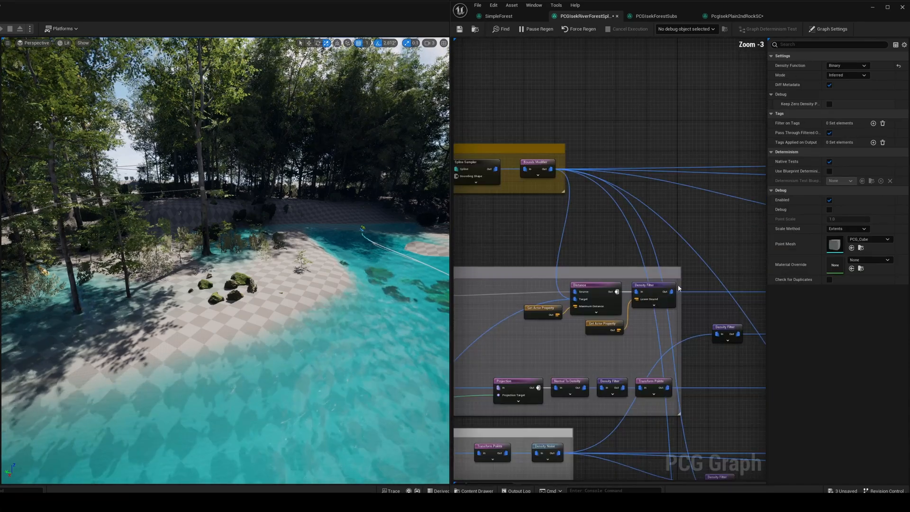
Step: Check the Distance and Density Filter nodes, then set the spline actor's Scatter Density to 0.52
left_click(653, 292)
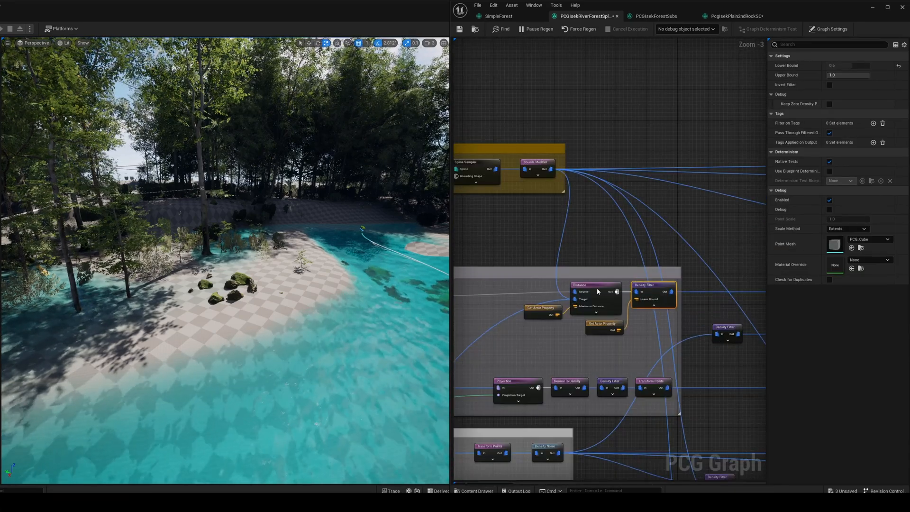
left_click(595, 285)
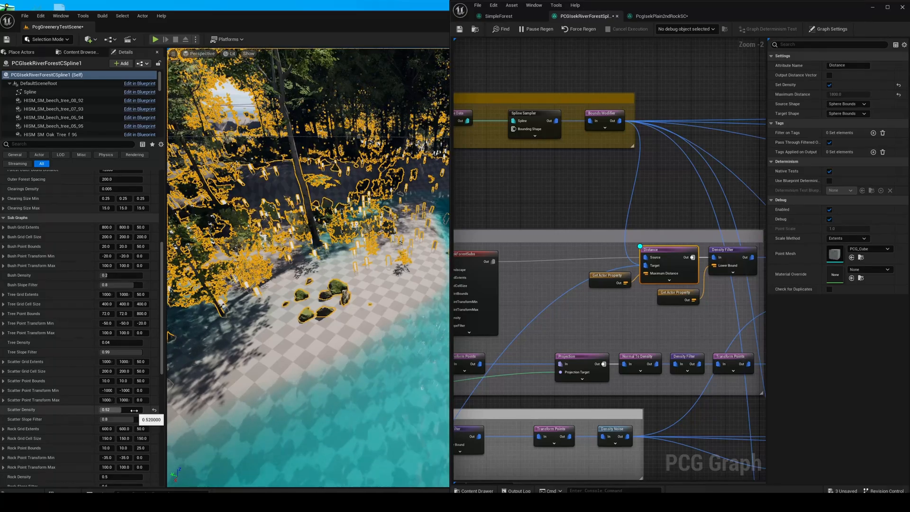
left_click(116, 409)
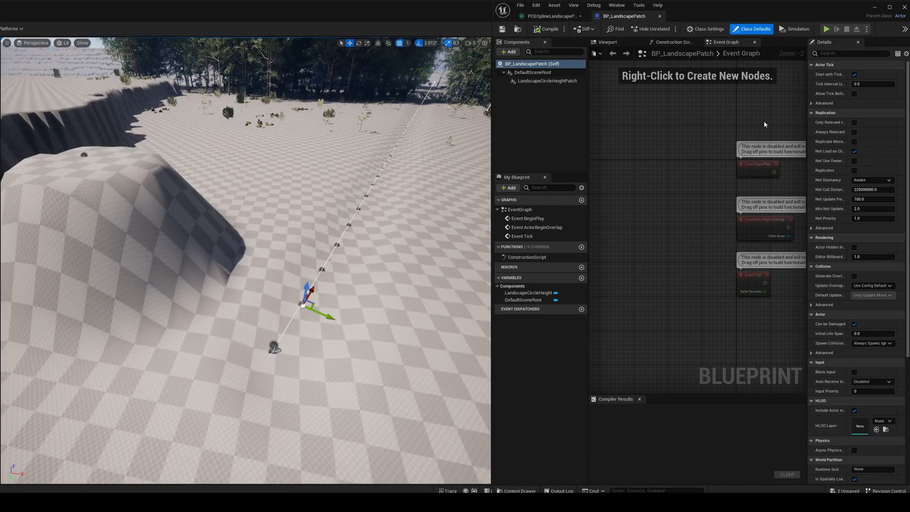
Step: Select the LandscapeCircleHeightPatch component in BP_LandscapePatch, then return to the PCGSplineLandscapePatch graph
left_click(546, 81)
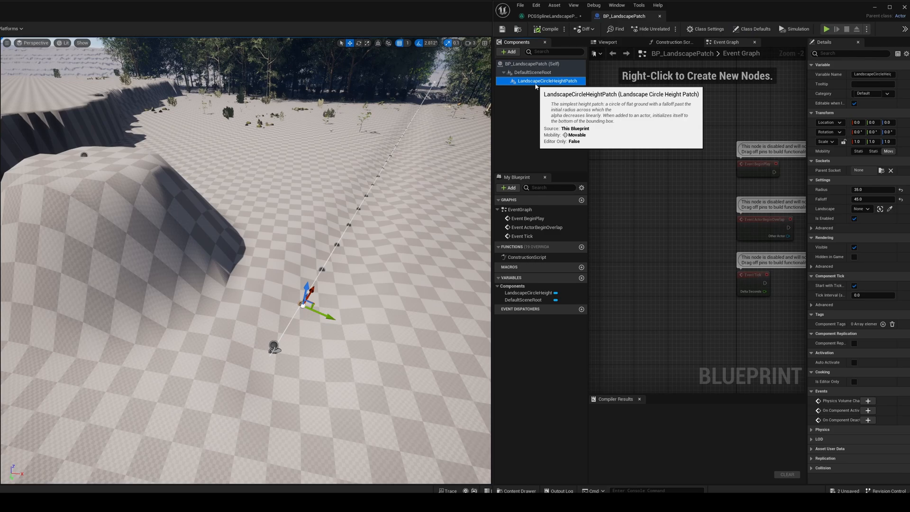
mouse_move(544, 94)
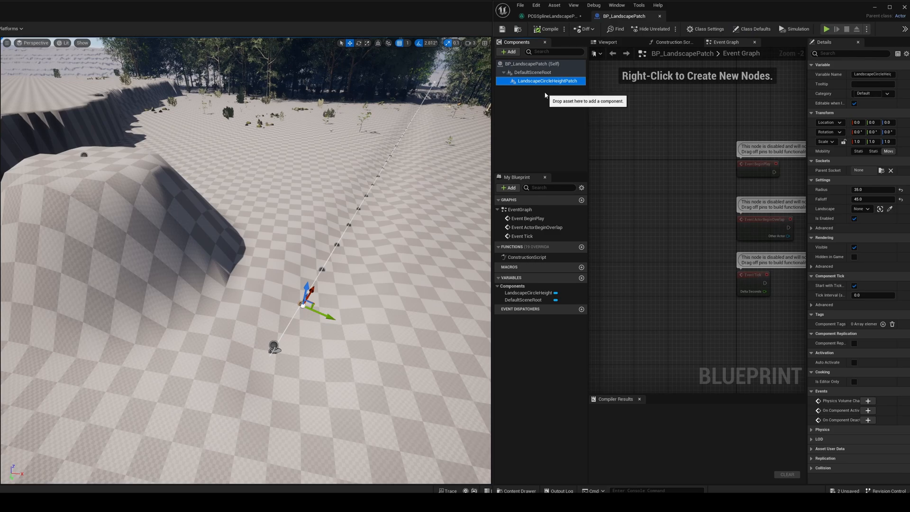
left_click(871, 199)
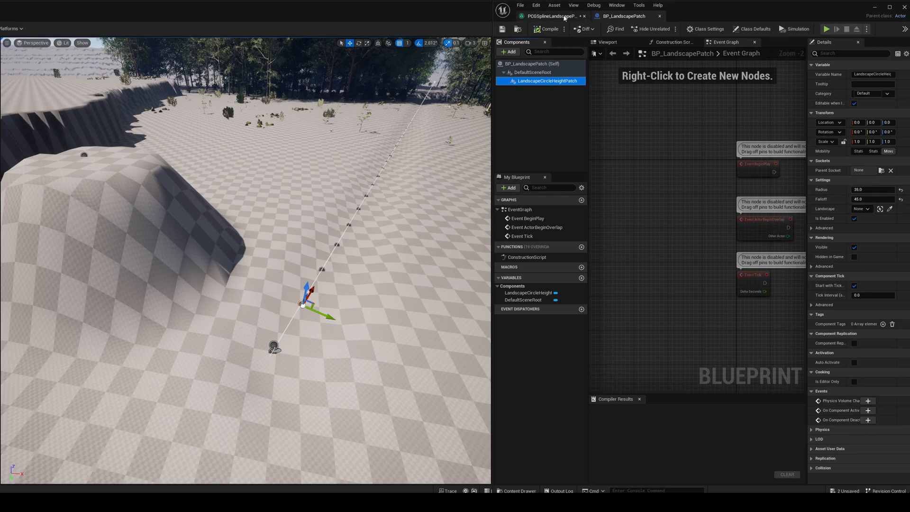
left_click(547, 16)
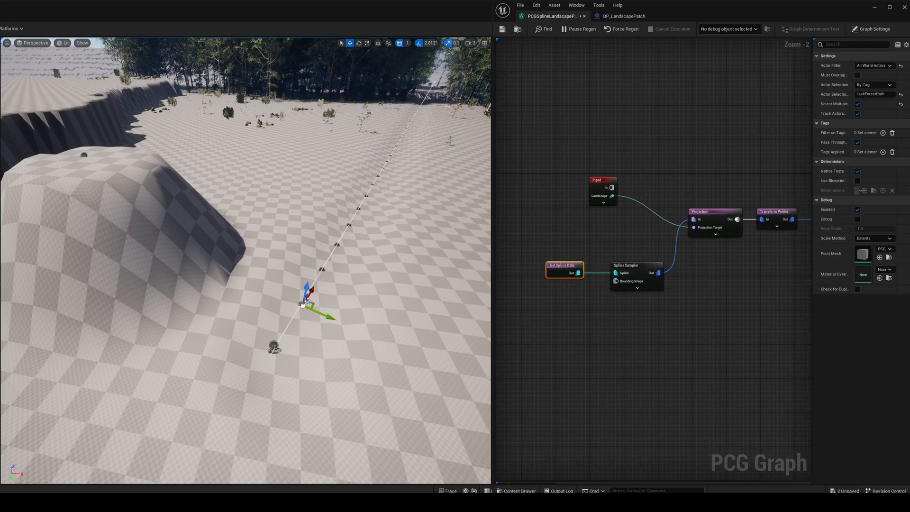
mouse_move(642, 268)
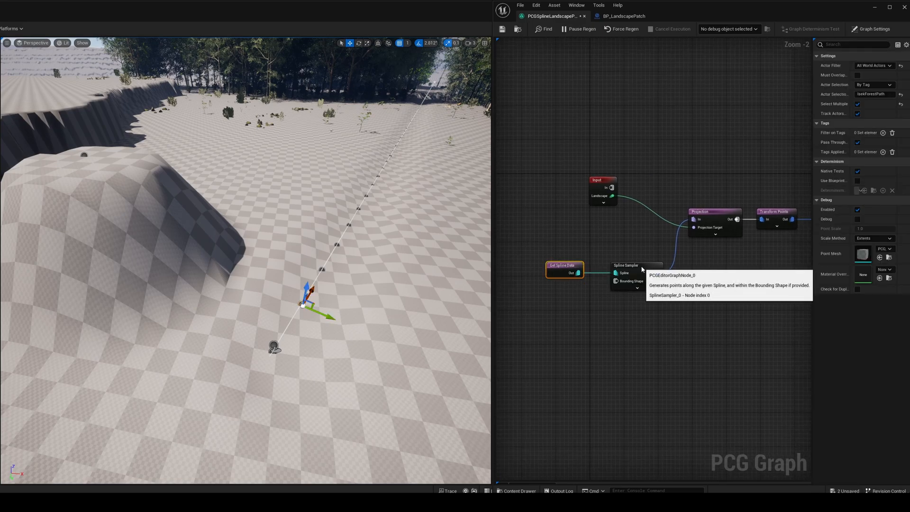
left_click(626, 265)
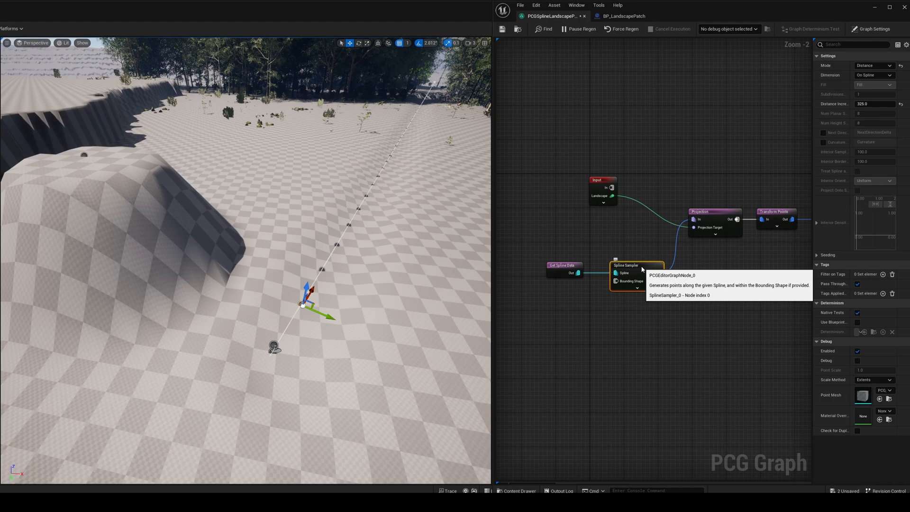
mouse_move(718, 219)
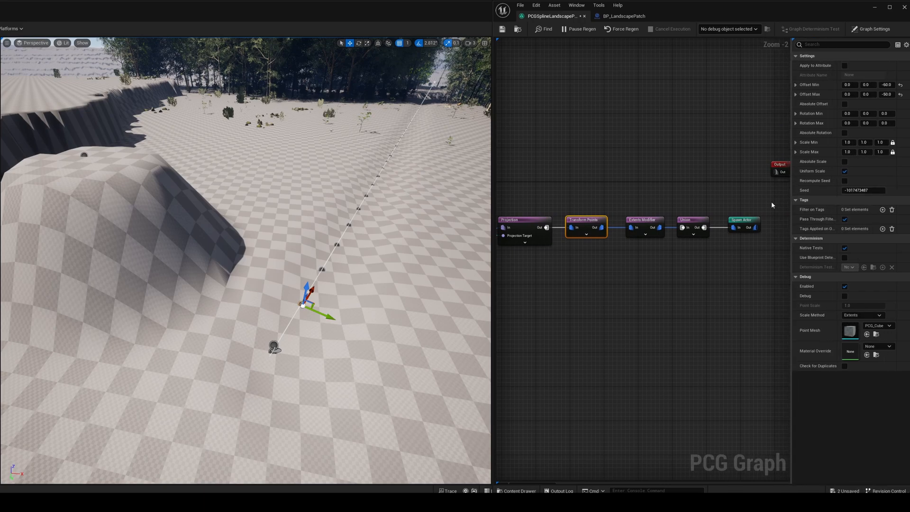
mouse_move(640, 226)
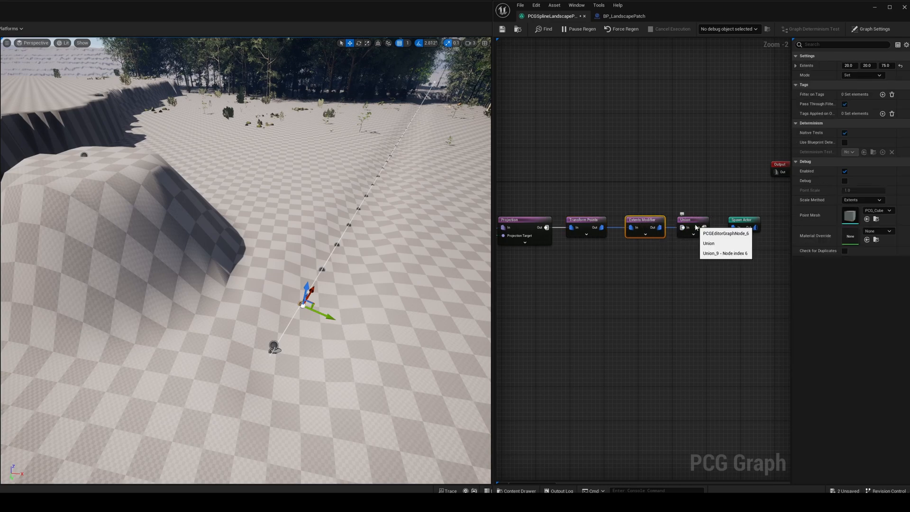
left_click(693, 219)
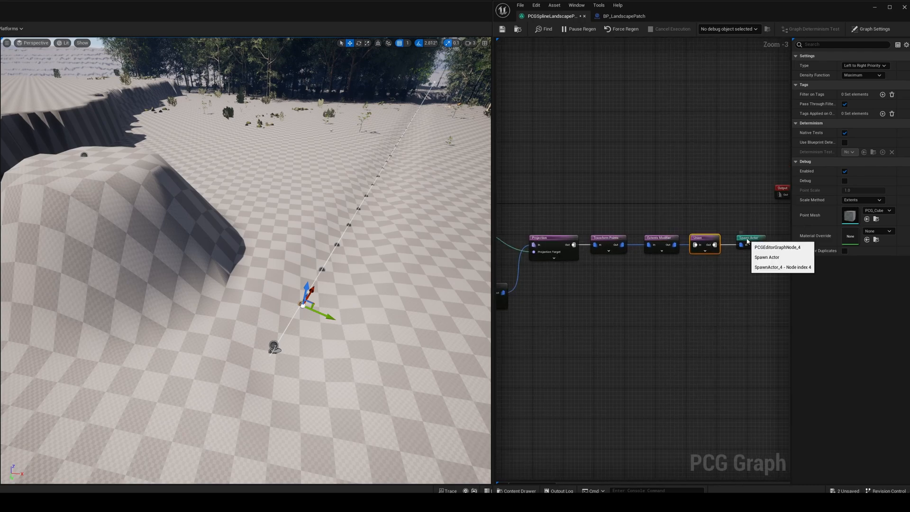
left_click(749, 237)
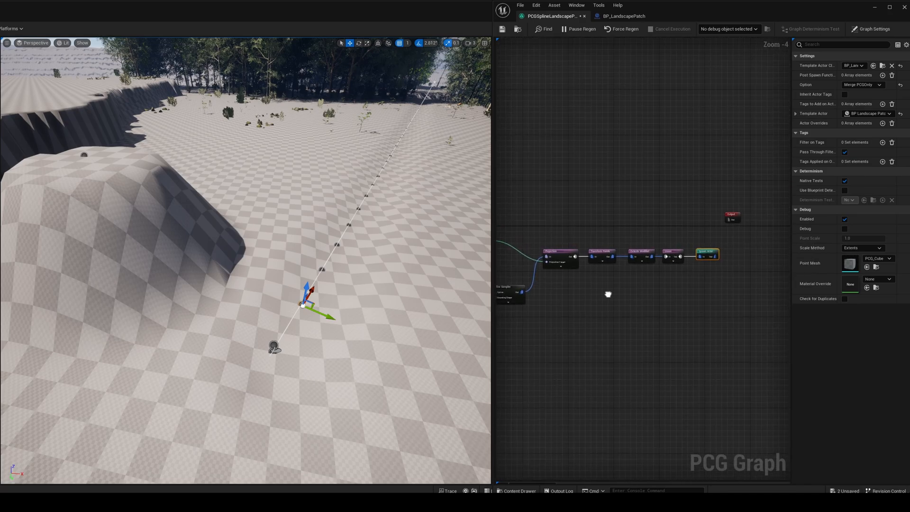
scroll("down", 3)
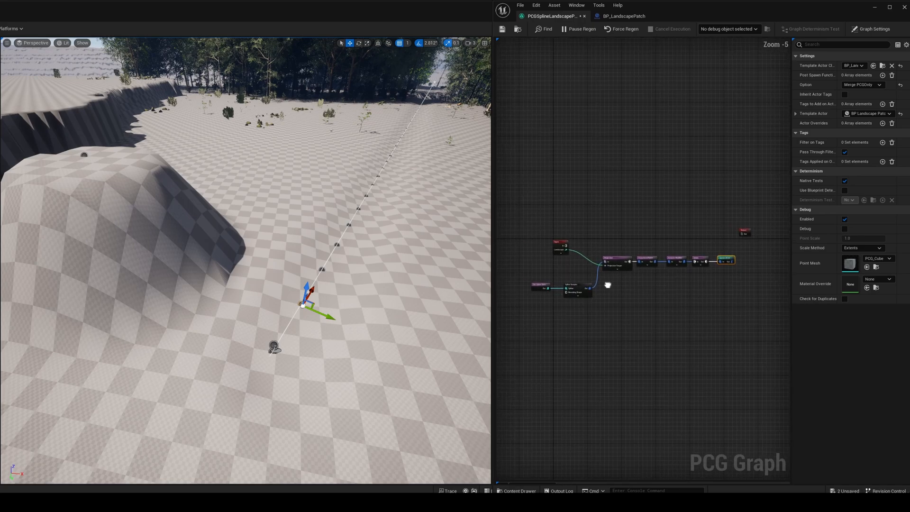